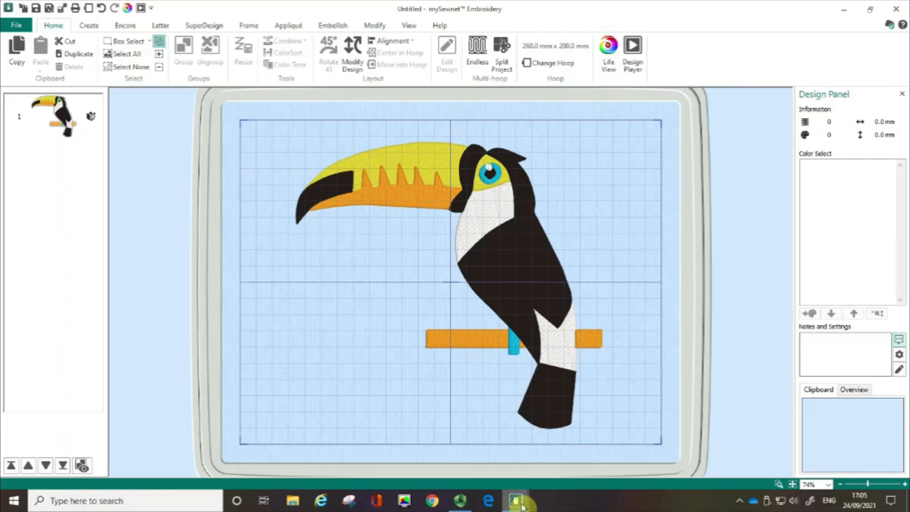
- Start a new Digitizing project from the File menu's New Project list
{"action": "left_click", "coordinate": [15, 25]}
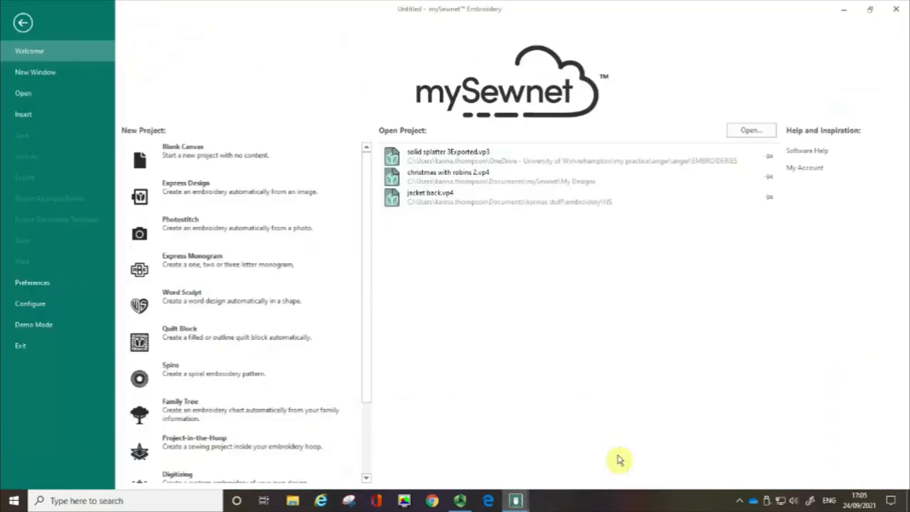
{"action": "mouse_move", "coordinate": [396, 116]}
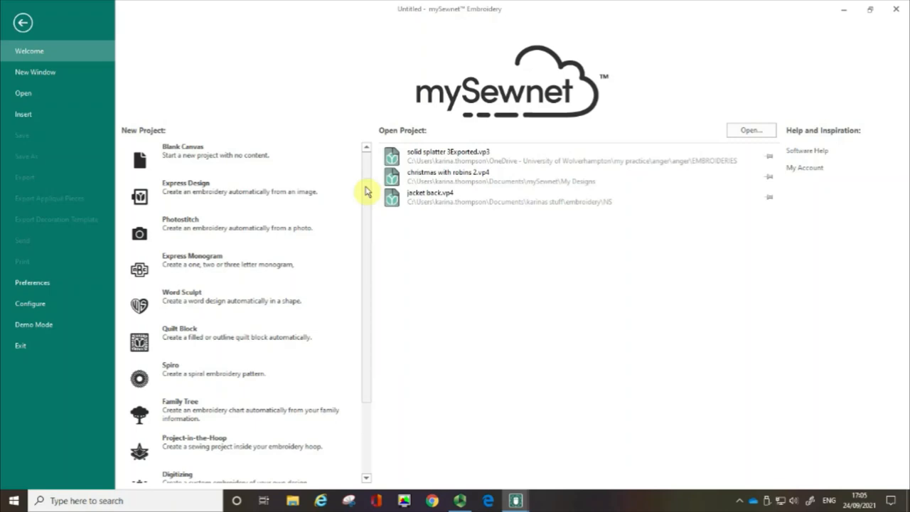
{"action": "scroll", "scroll_direction": "down", "scroll_amount": 3}
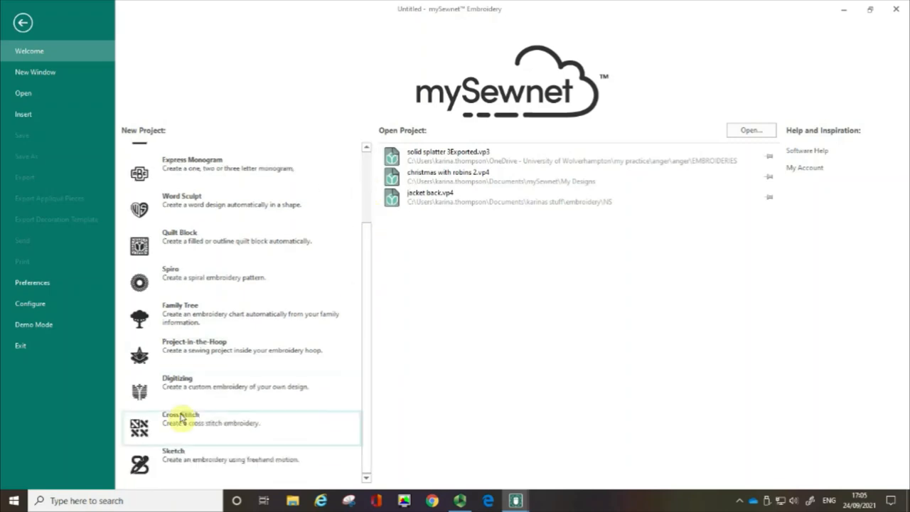
{"action": "mouse_move", "coordinate": [196, 385]}
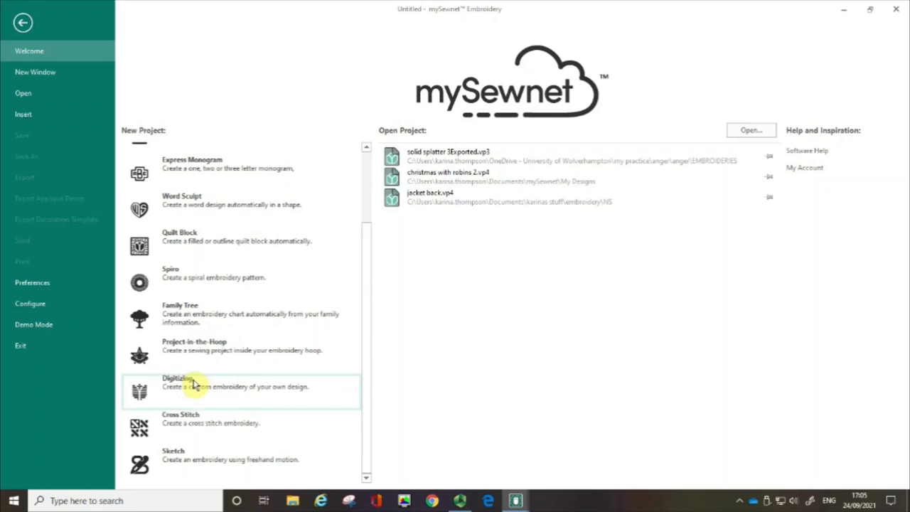
{"action": "left_click", "coordinate": [178, 381]}
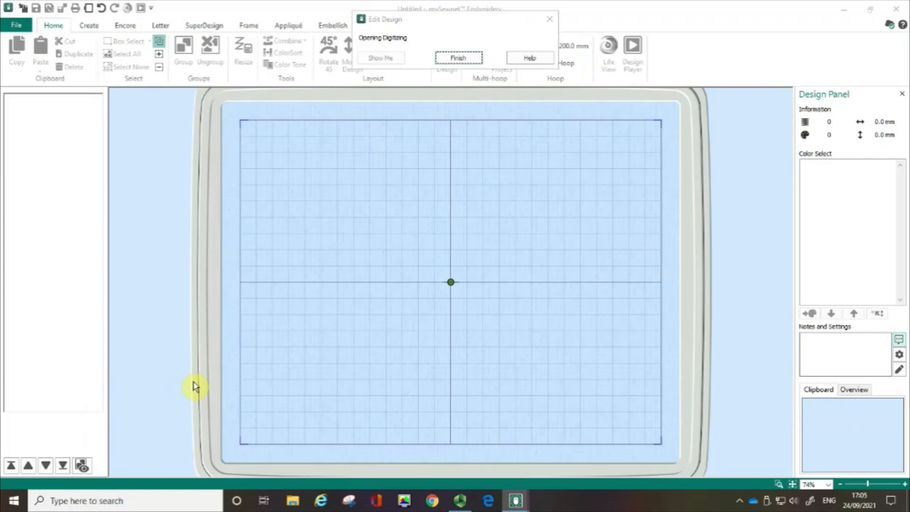
- Let Digitizing finish opening so the ExpressDesign Wizard shows Choose Design Type
{"action": "left_click", "coordinate": [457, 57]}
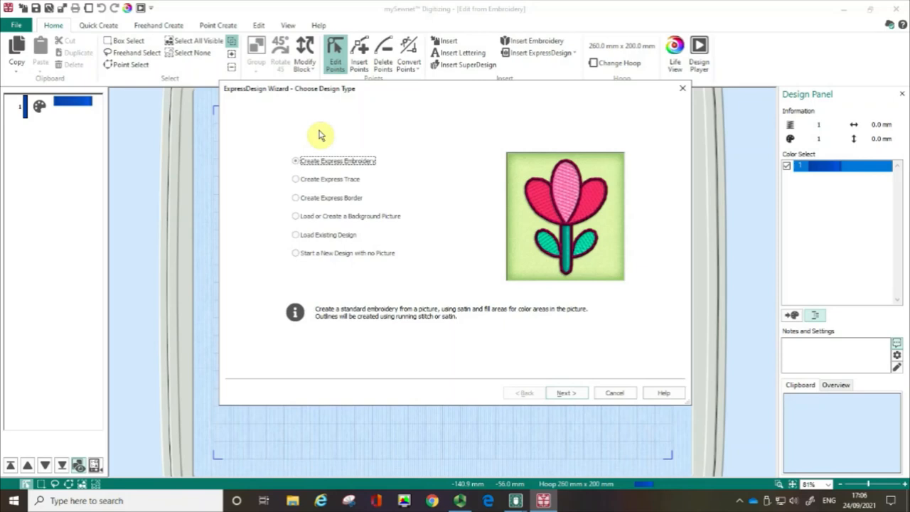
{"action": "mouse_move", "coordinate": [347, 219]}
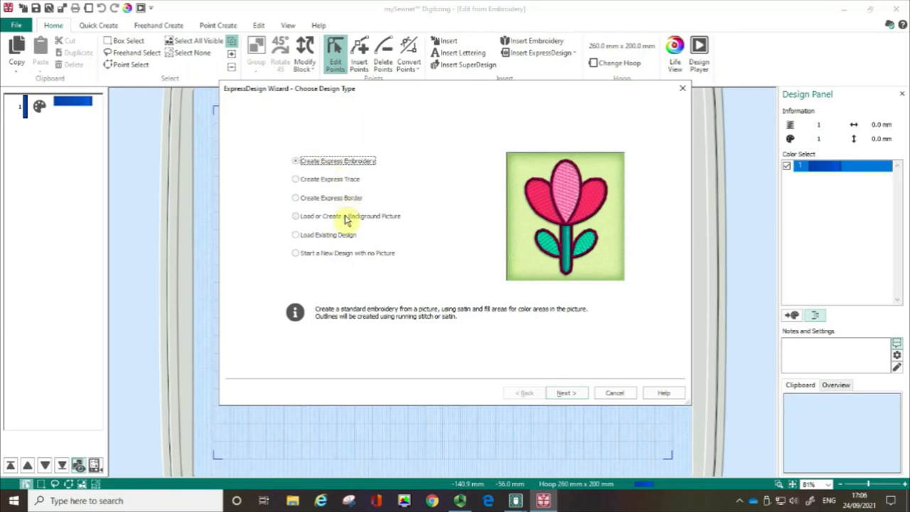
{"action": "mouse_move", "coordinate": [276, 244]}
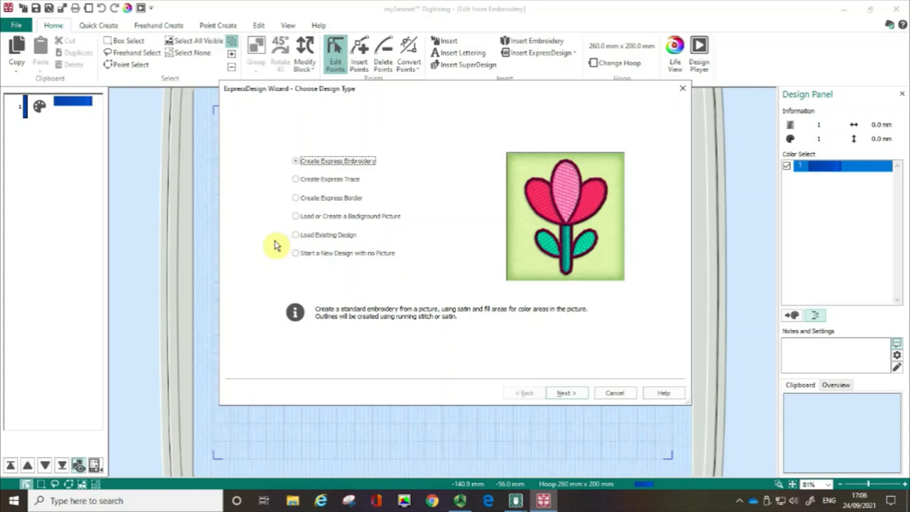
{"action": "mouse_move", "coordinate": [515, 500]}
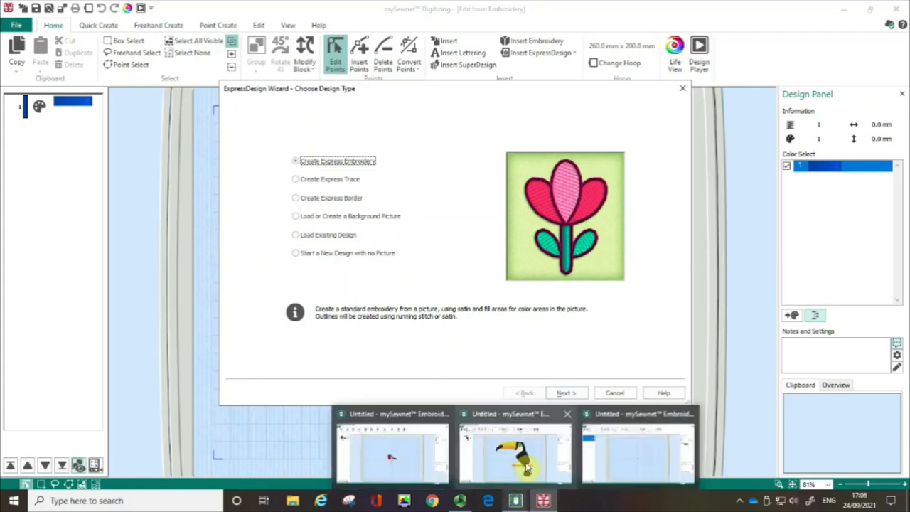
- Return to the toucan design window and show its Create options for new designs
{"action": "left_click", "coordinate": [515, 448]}
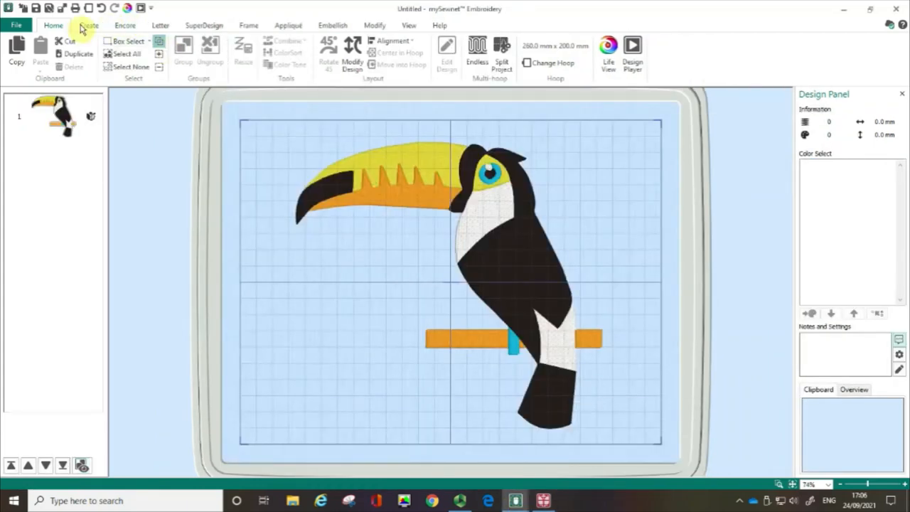
{"action": "left_click", "coordinate": [88, 26]}
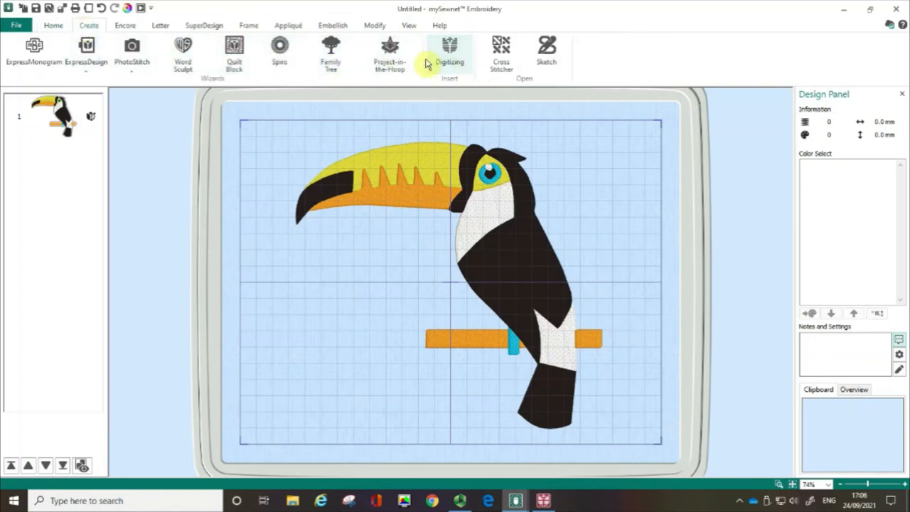
{"action": "mouse_move", "coordinate": [449, 55]}
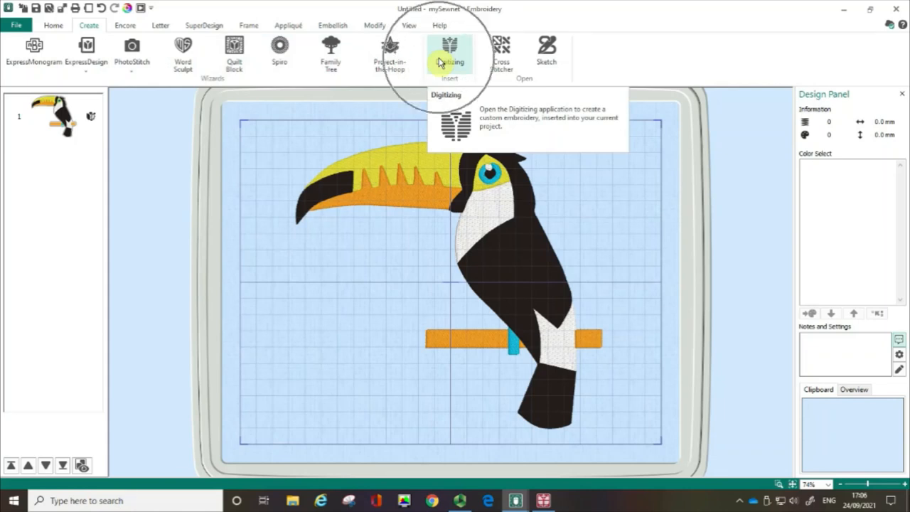
{"action": "mouse_move", "coordinate": [185, 128]}
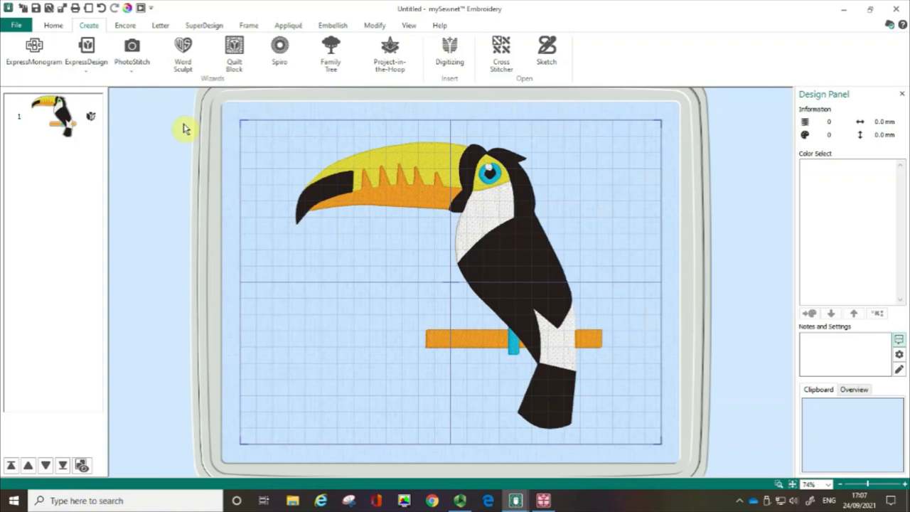
{"action": "mouse_move", "coordinate": [91, 118]}
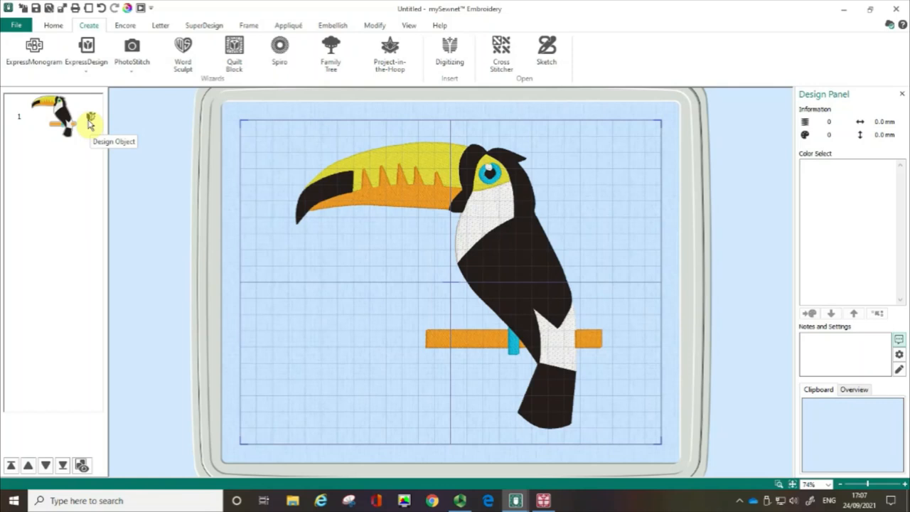
- Send the toucan design to Digitizing via the film strip's Edit in Digitizing option
{"action": "right_click", "coordinate": [64, 117]}
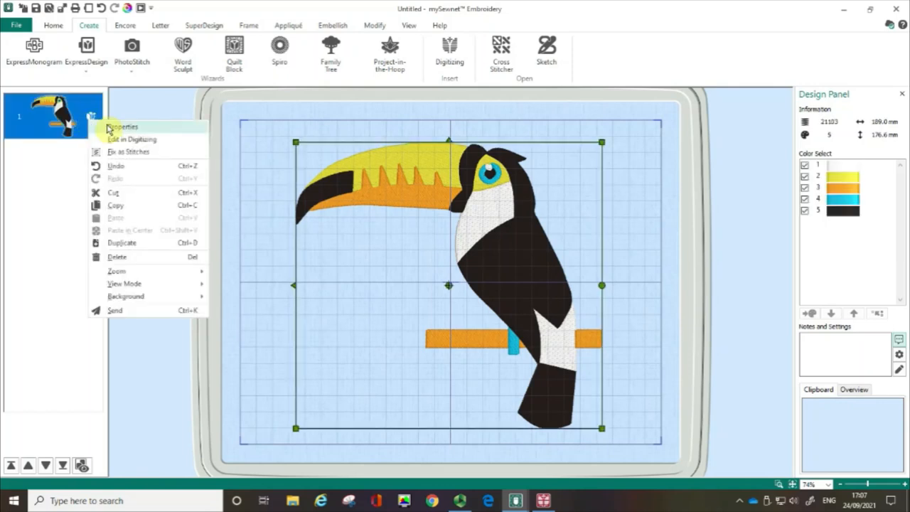
{"action": "left_click", "coordinate": [128, 145]}
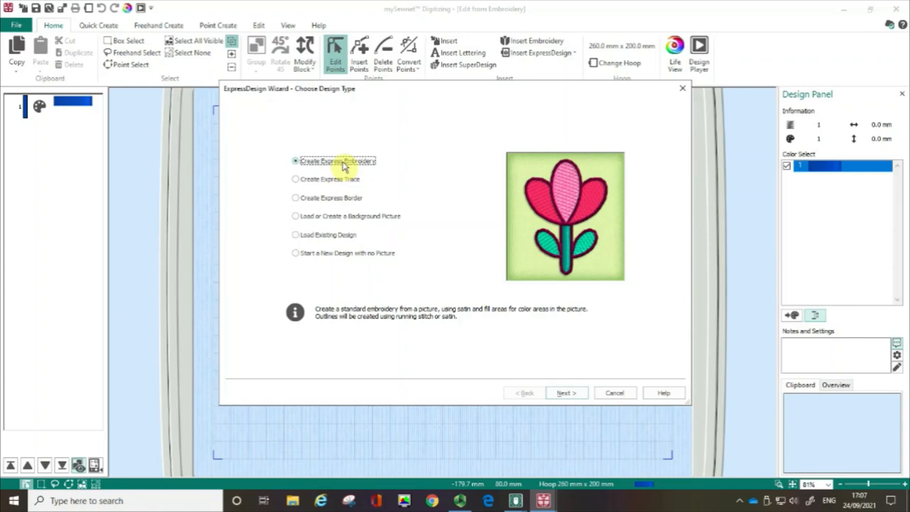
{"action": "left_click", "coordinate": [296, 179]}
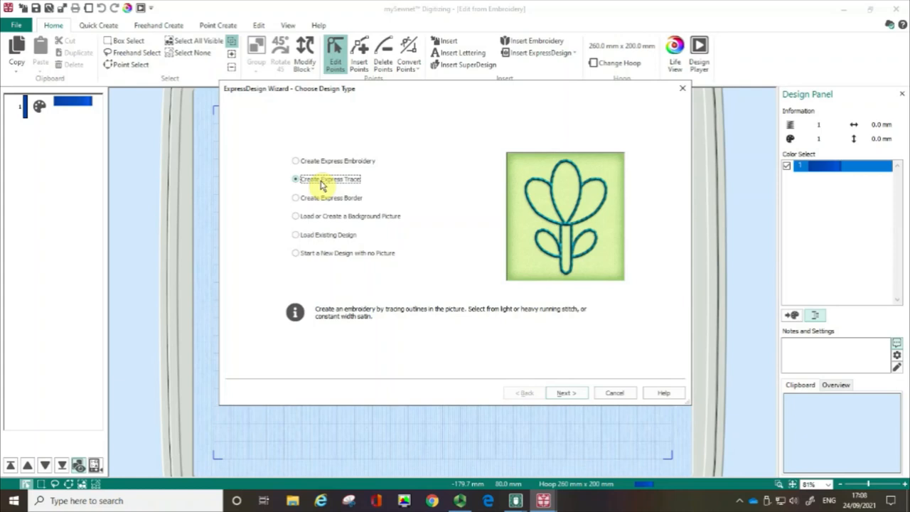
{"action": "mouse_move", "coordinate": [320, 199]}
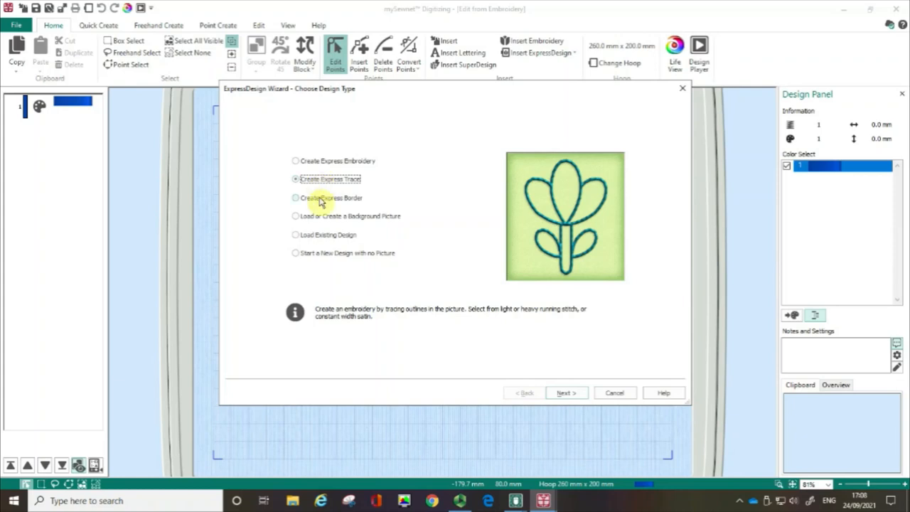
{"action": "left_click", "coordinate": [296, 196]}
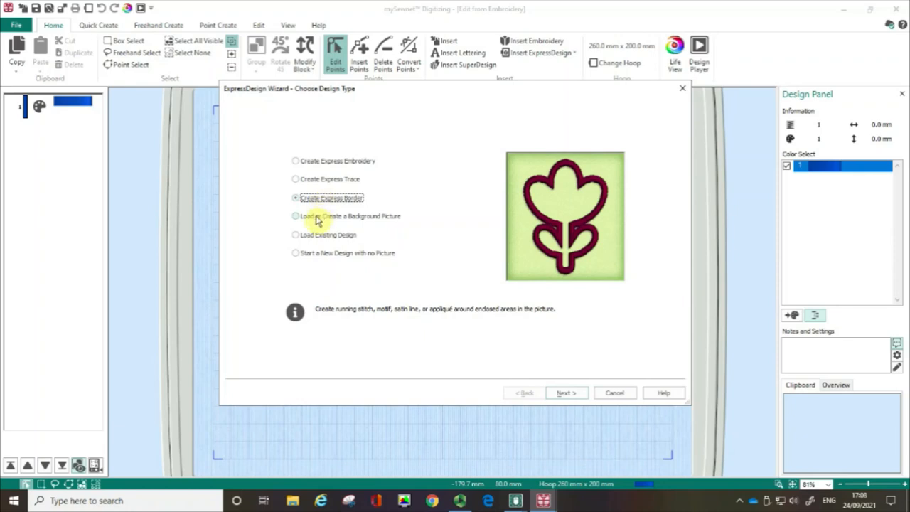
{"action": "left_click", "coordinate": [296, 216]}
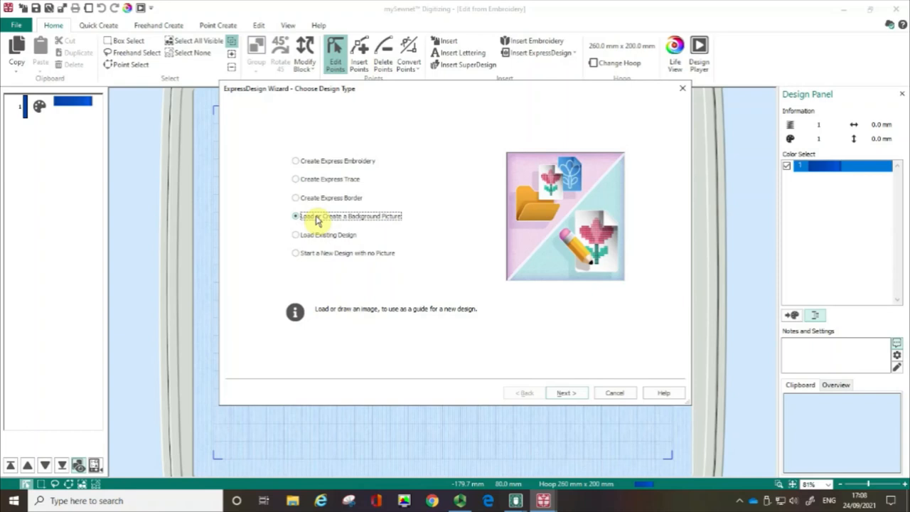
{"action": "mouse_move", "coordinate": [311, 238]}
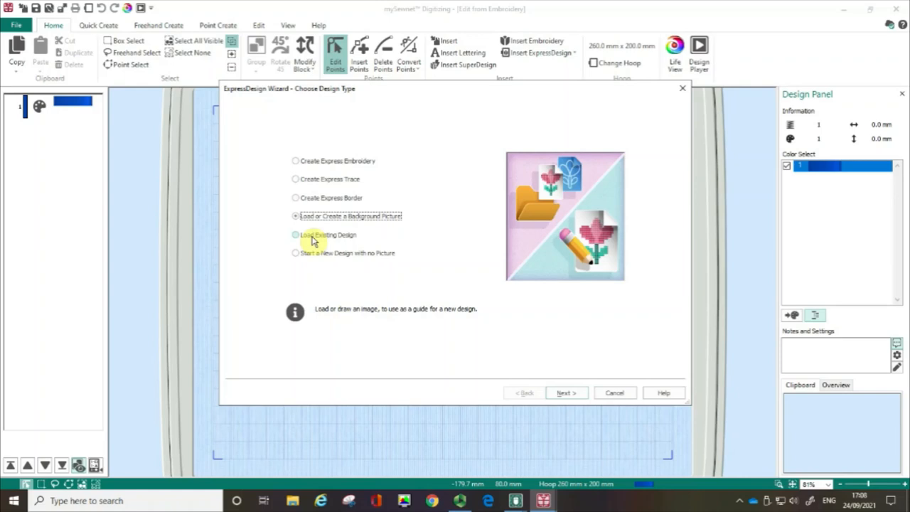
{"action": "mouse_move", "coordinate": [312, 256]}
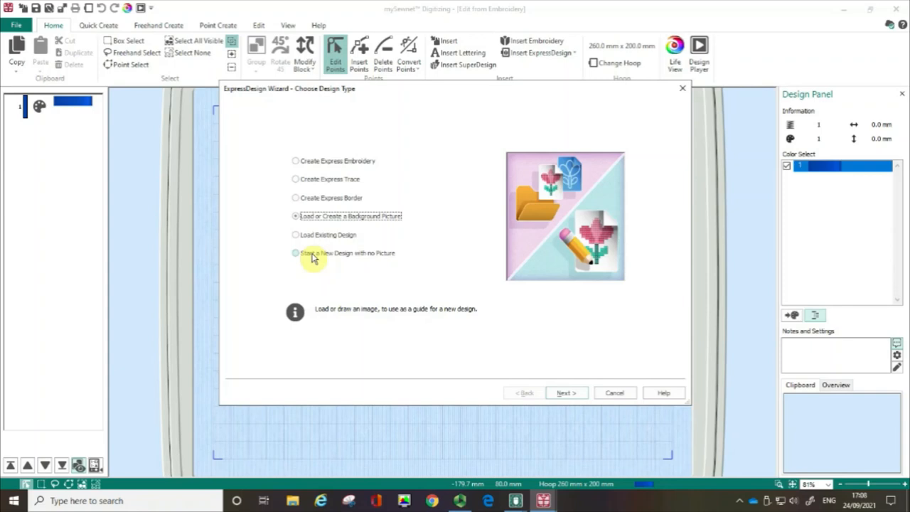
{"action": "mouse_move", "coordinate": [313, 198]}
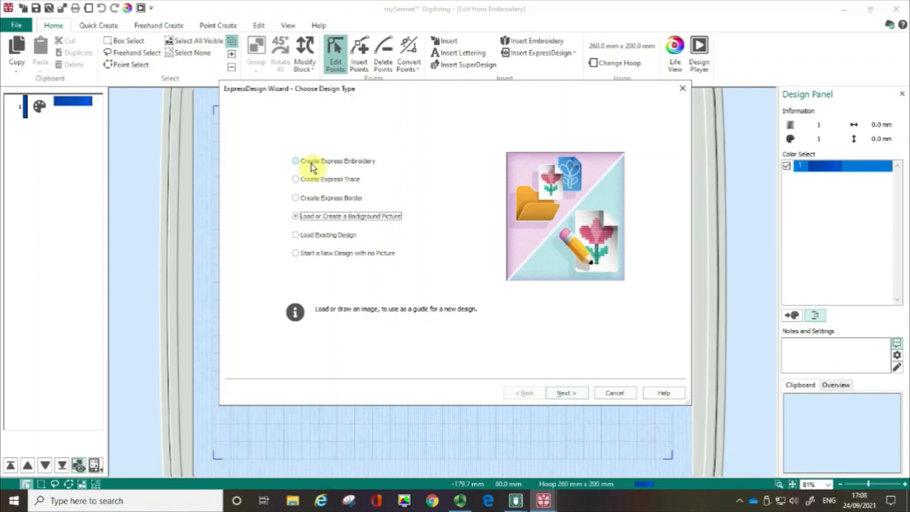
{"action": "left_click", "coordinate": [296, 160]}
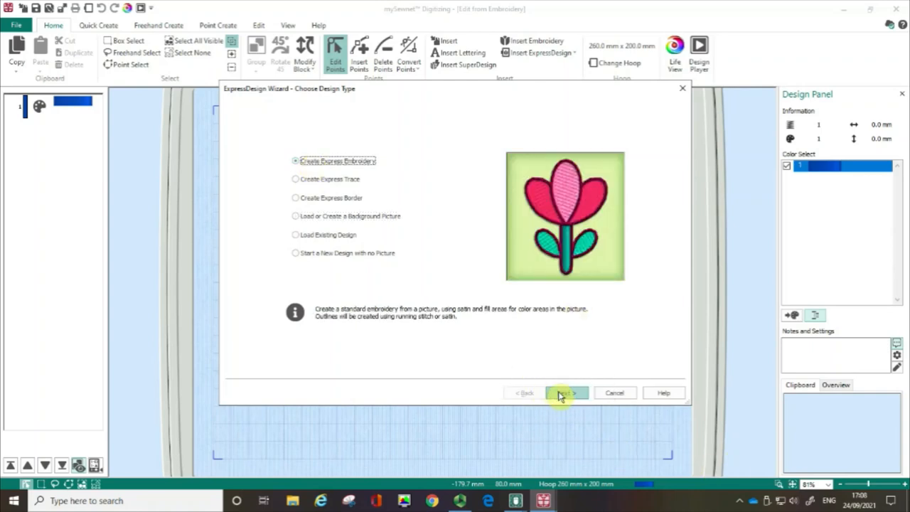
- Advance to Choose Picture and browse the sample Pics folder for the kingfisher
{"action": "left_click", "coordinate": [566, 392]}
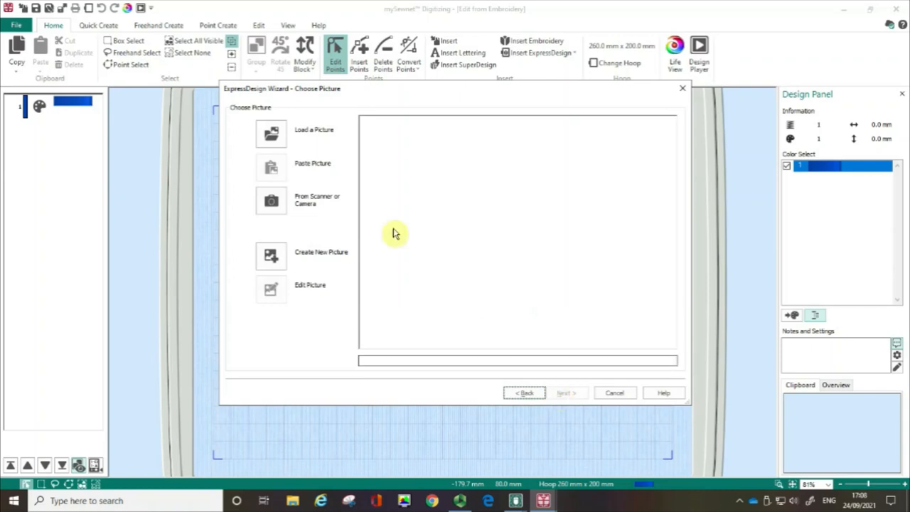
{"action": "mouse_move", "coordinate": [319, 151]}
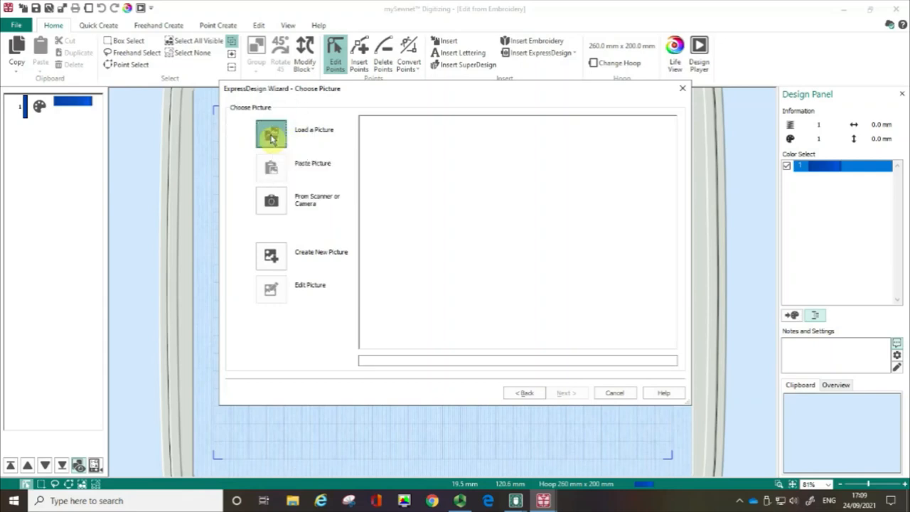
{"action": "left_click", "coordinate": [271, 135]}
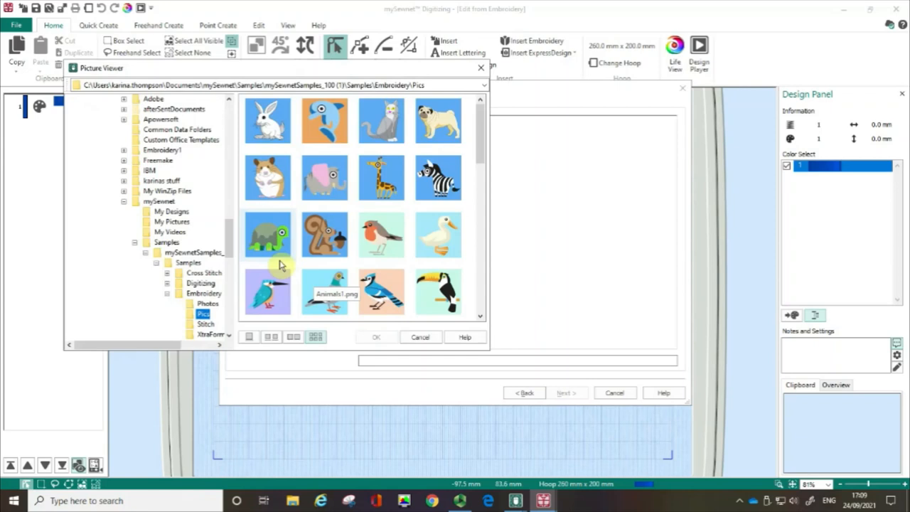
{"action": "mouse_move", "coordinate": [448, 145]}
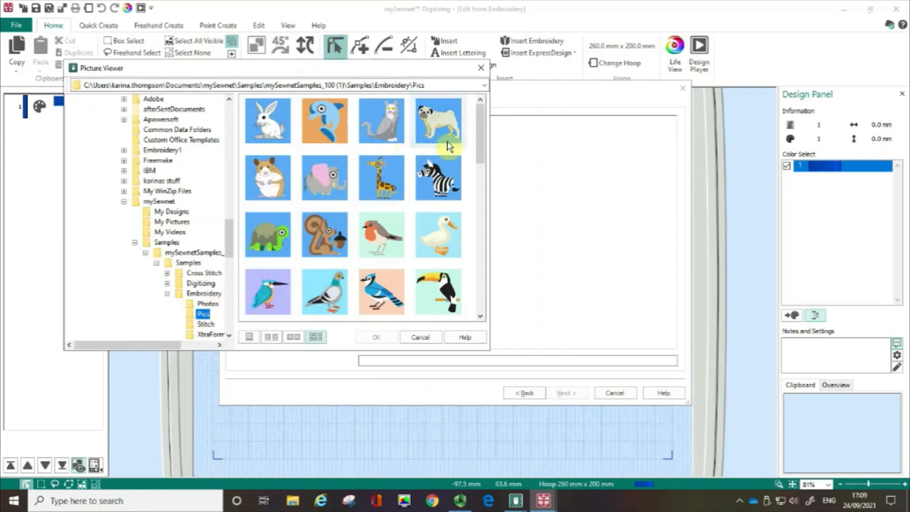
{"action": "mouse_move", "coordinate": [481, 139]}
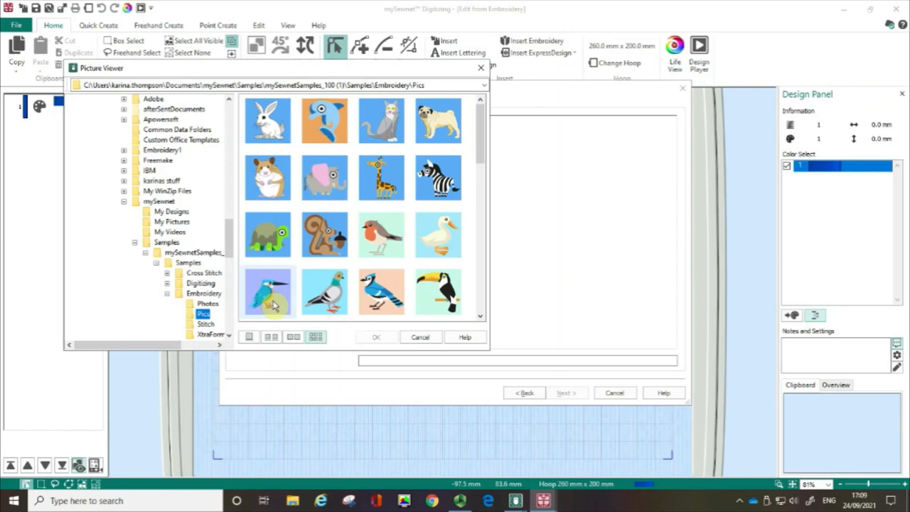
- Load the kingfisher picture Birds2.png as the wizard's source picture
{"action": "left_click", "coordinate": [268, 292]}
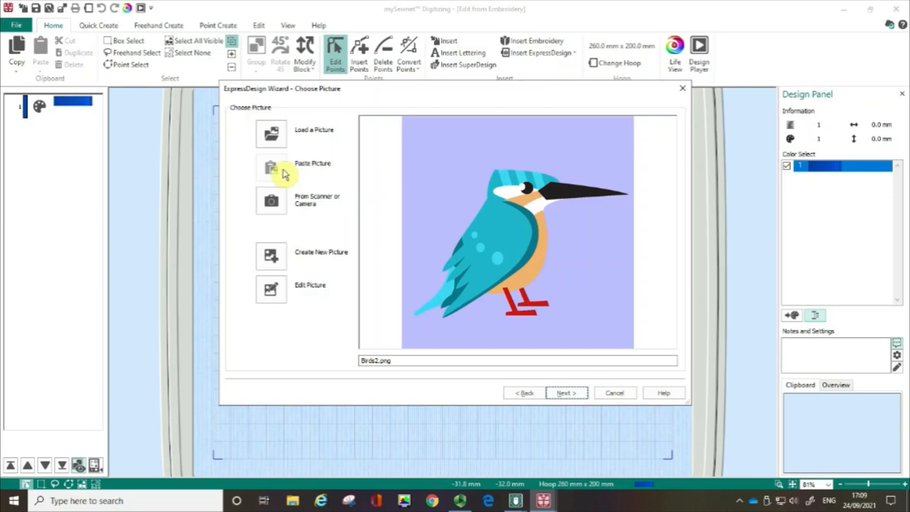
{"action": "mouse_move", "coordinate": [278, 210]}
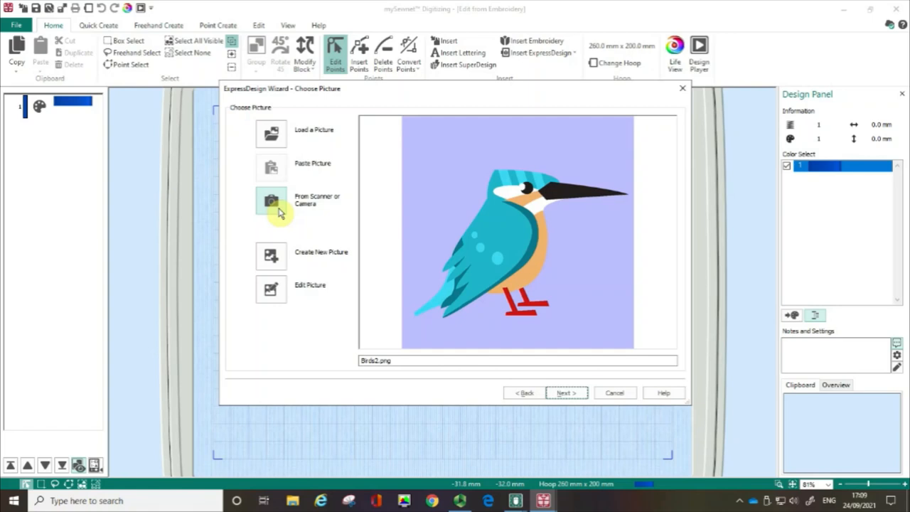
{"action": "mouse_move", "coordinate": [279, 262]}
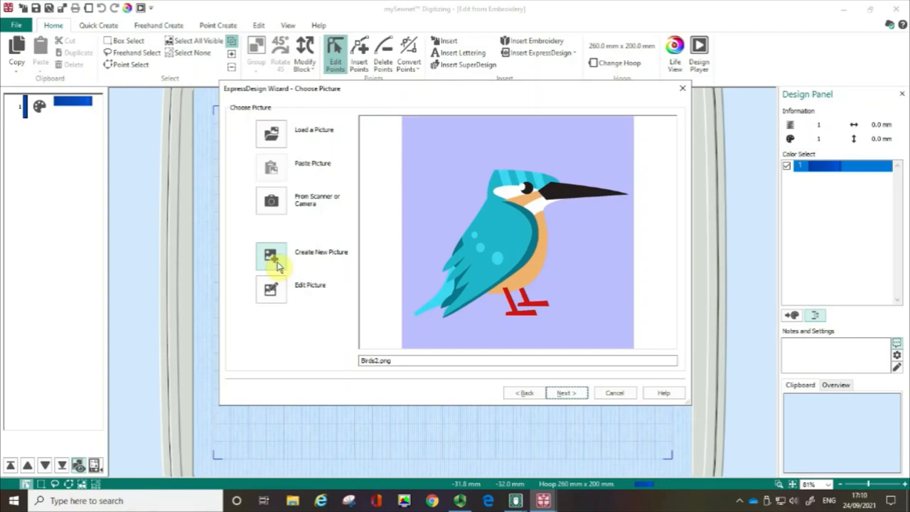
{"action": "mouse_move", "coordinate": [272, 290]}
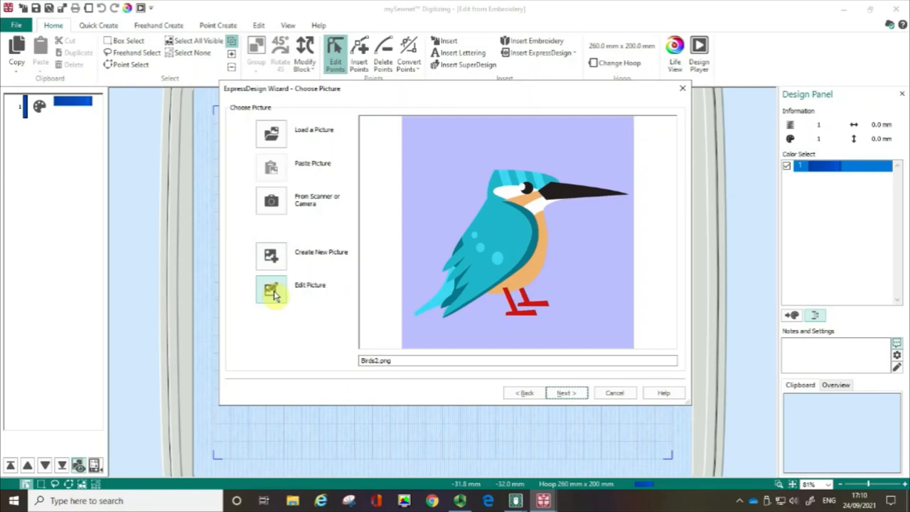
{"action": "mouse_move", "coordinate": [532, 295]}
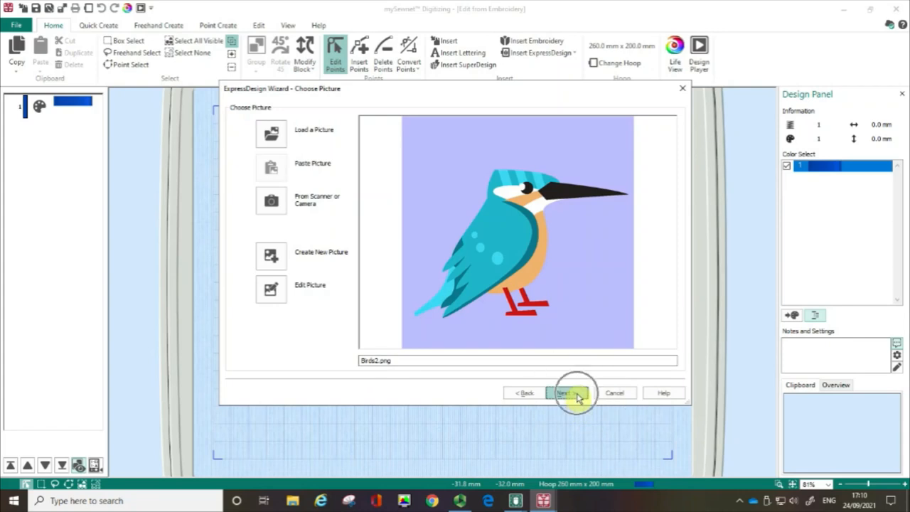
- Advance to the Rotate and Crop Picture page showing the whole kingfisher
{"action": "left_click", "coordinate": [566, 393]}
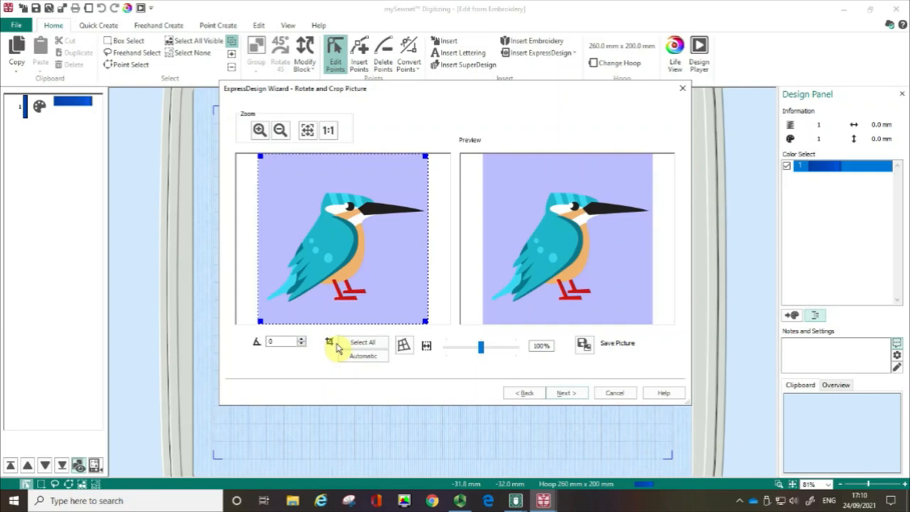
{"action": "mouse_move", "coordinate": [467, 349]}
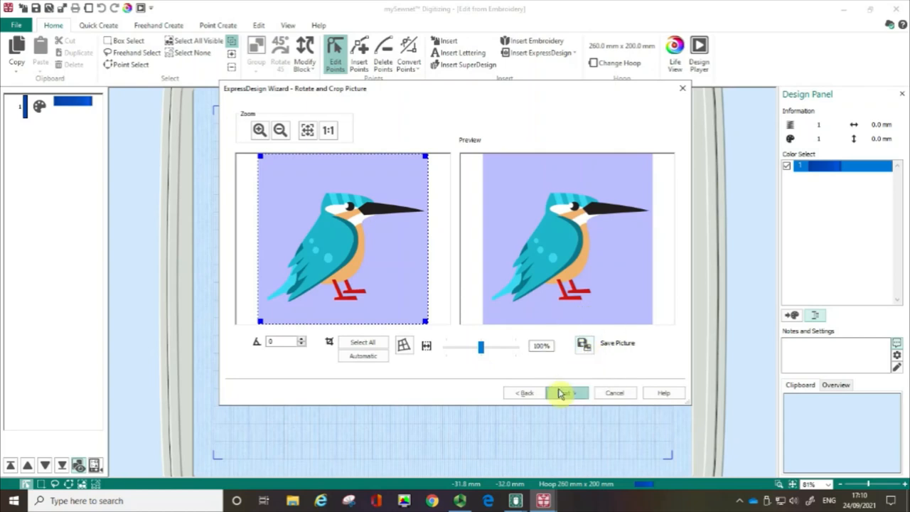
- Advance to Design Size, keeping Fit Design to Hoop for the 260 x 200 mm hoop
{"action": "left_click", "coordinate": [566, 392]}
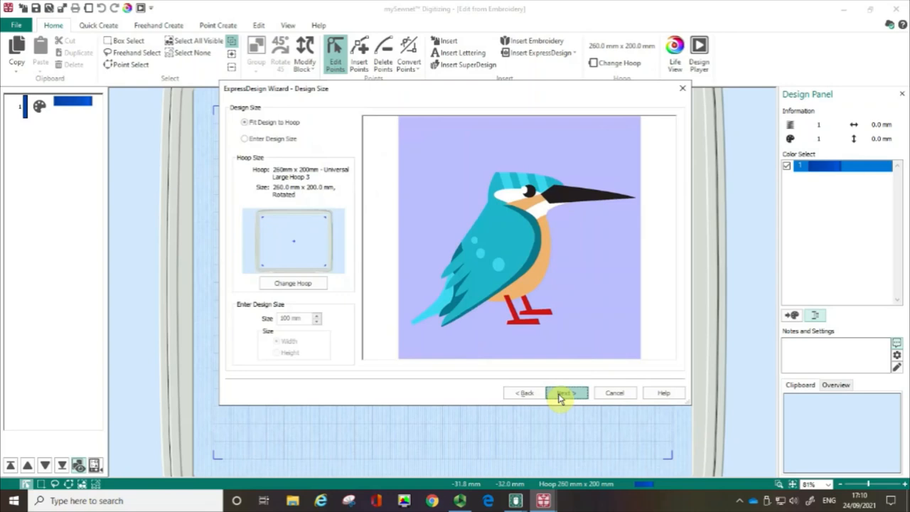
{"action": "mouse_move", "coordinate": [306, 128]}
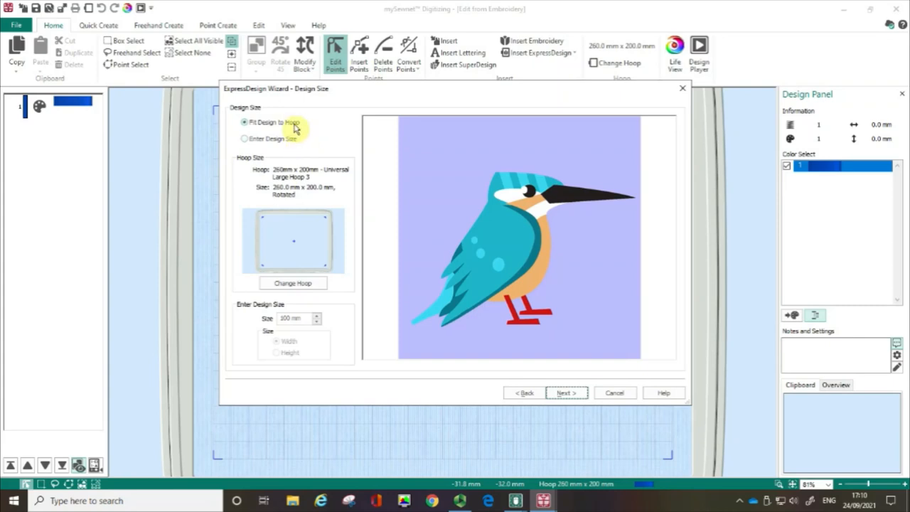
{"action": "mouse_move", "coordinate": [310, 250]}
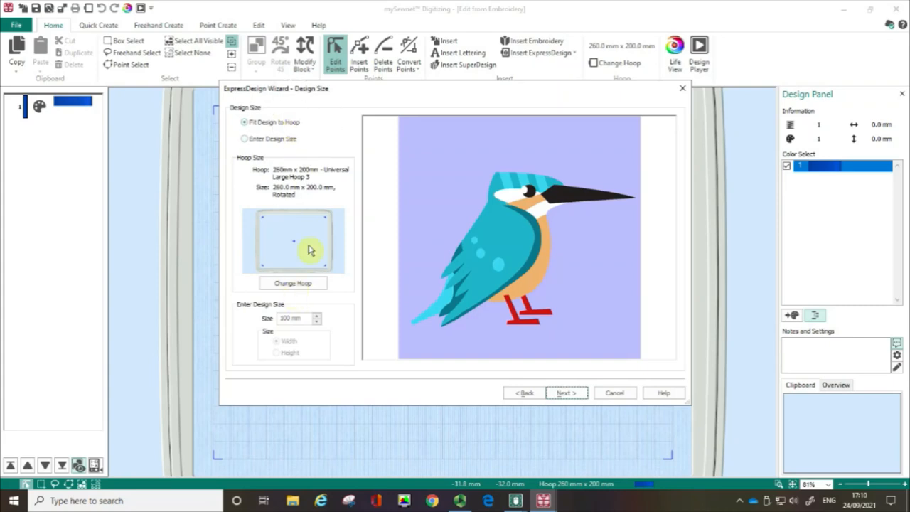
{"action": "mouse_move", "coordinate": [310, 192]}
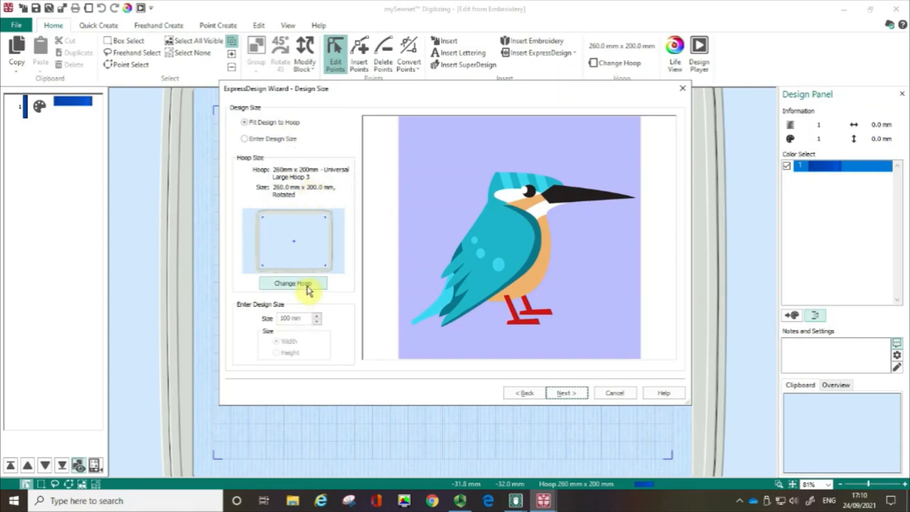
{"action": "mouse_move", "coordinate": [290, 164]}
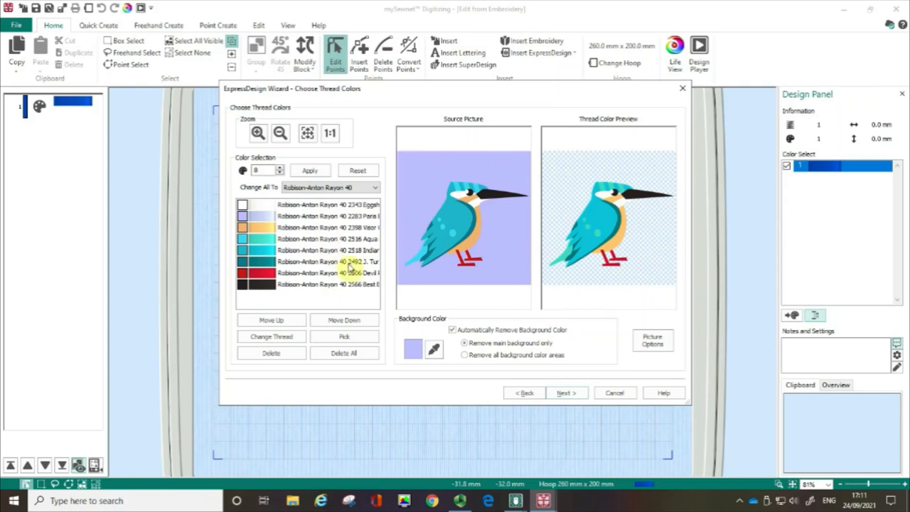
{"action": "mouse_move", "coordinate": [509, 177]}
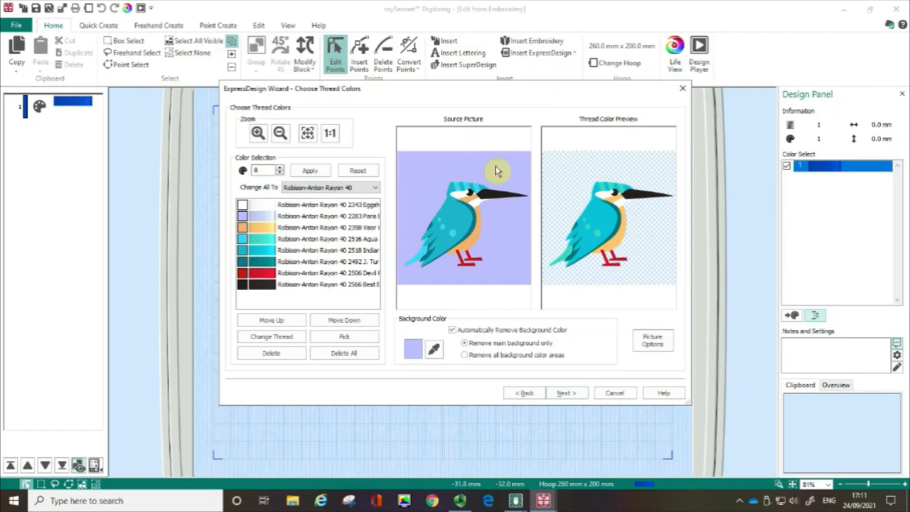
{"action": "mouse_move", "coordinate": [489, 256]}
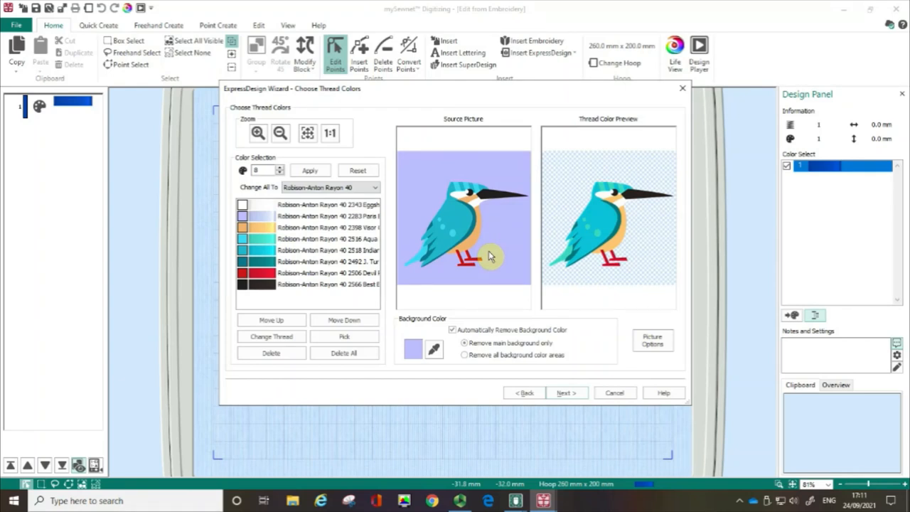
{"action": "mouse_move", "coordinate": [460, 339]}
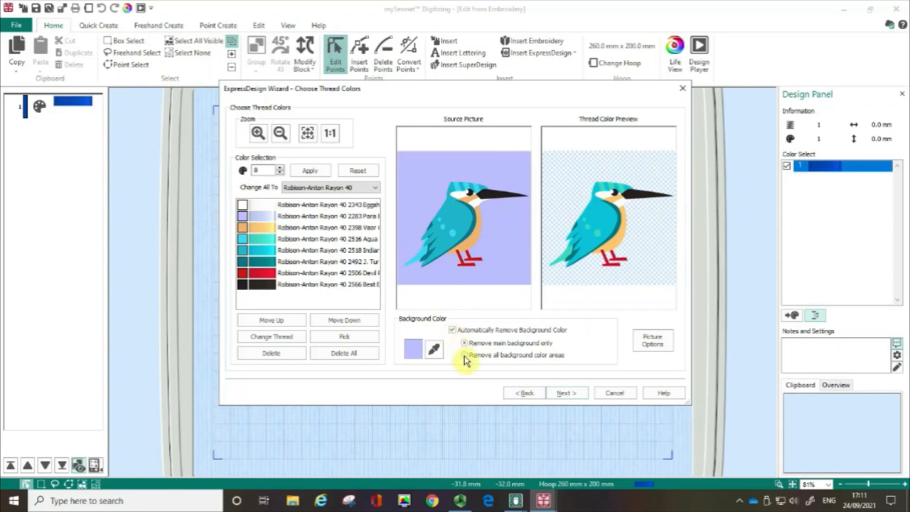
- Remove all pale background colour areas from the thread preview and accept the colours
{"action": "left_click", "coordinate": [464, 343]}
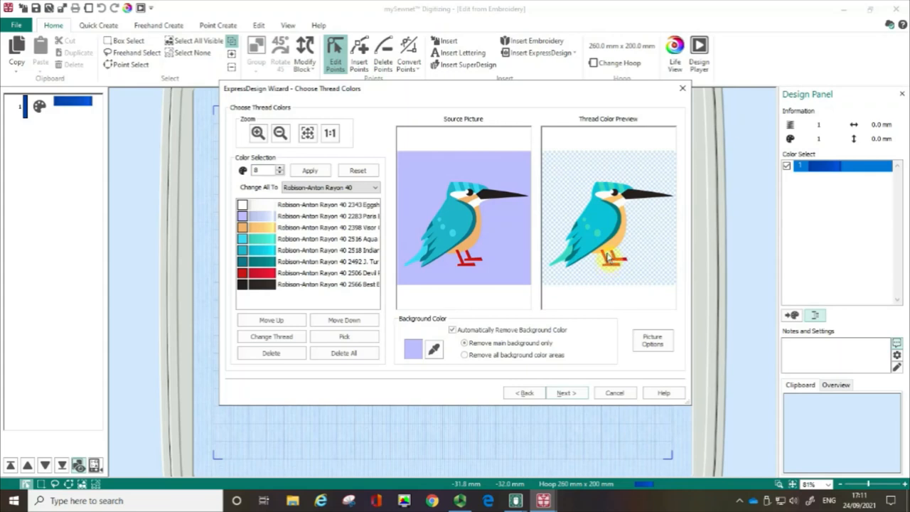
{"action": "mouse_move", "coordinate": [608, 262]}
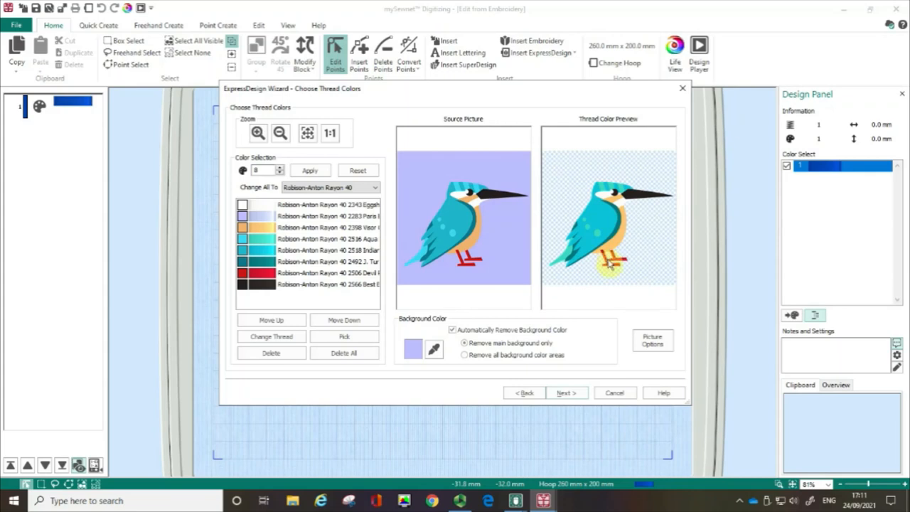
{"action": "left_click", "coordinate": [464, 356]}
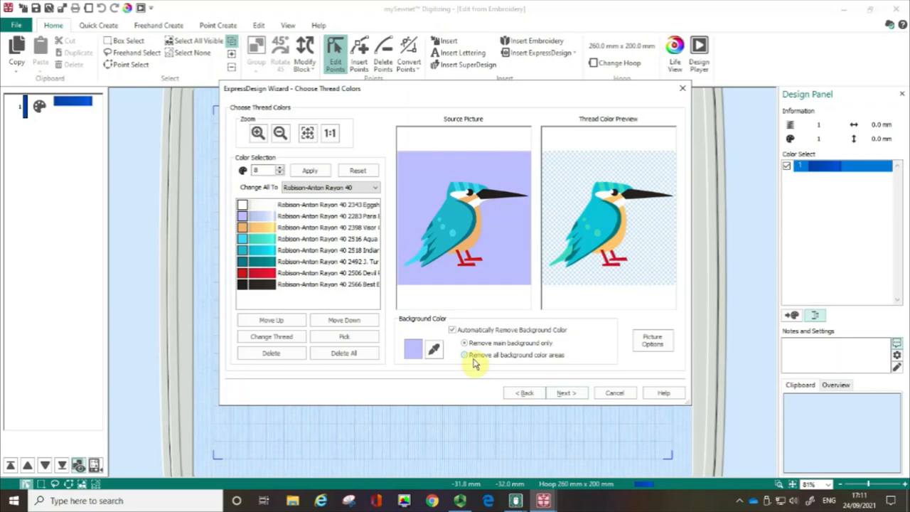
{"action": "left_click", "coordinate": [464, 355]}
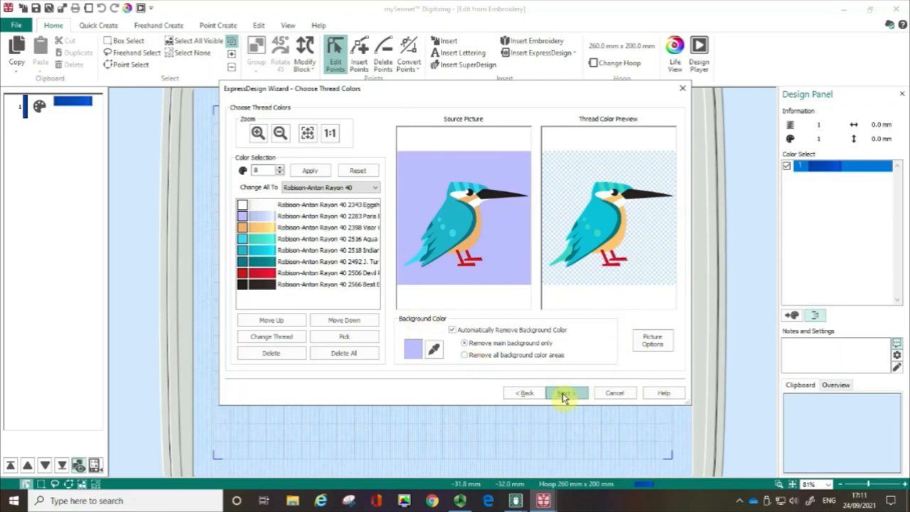
{"action": "left_click", "coordinate": [566, 393]}
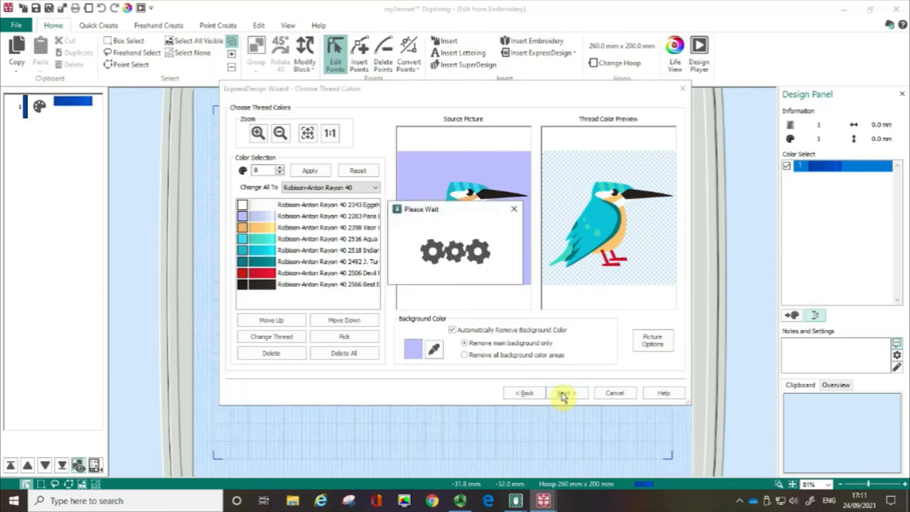
- Set the fabric to Woven and switch on Design Underlay on the stitch options page
{"action": "left_click", "coordinate": [566, 392]}
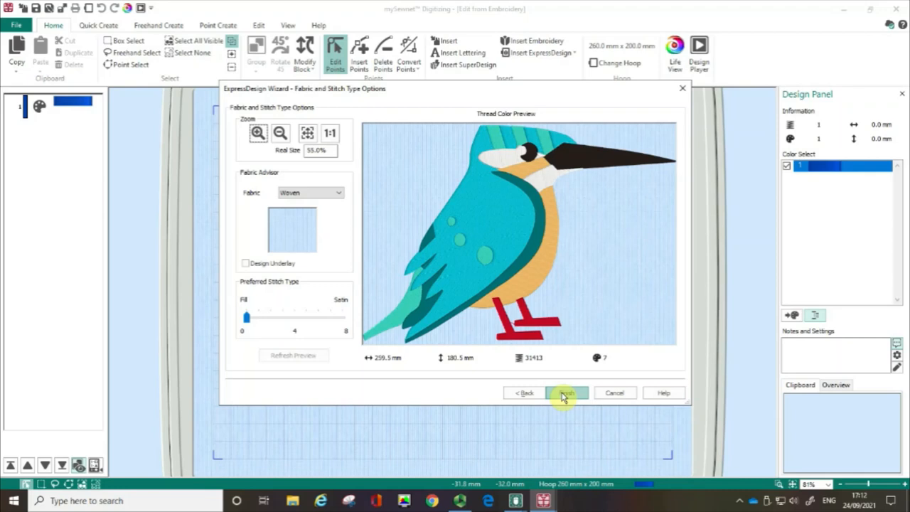
{"action": "mouse_move", "coordinate": [256, 136]}
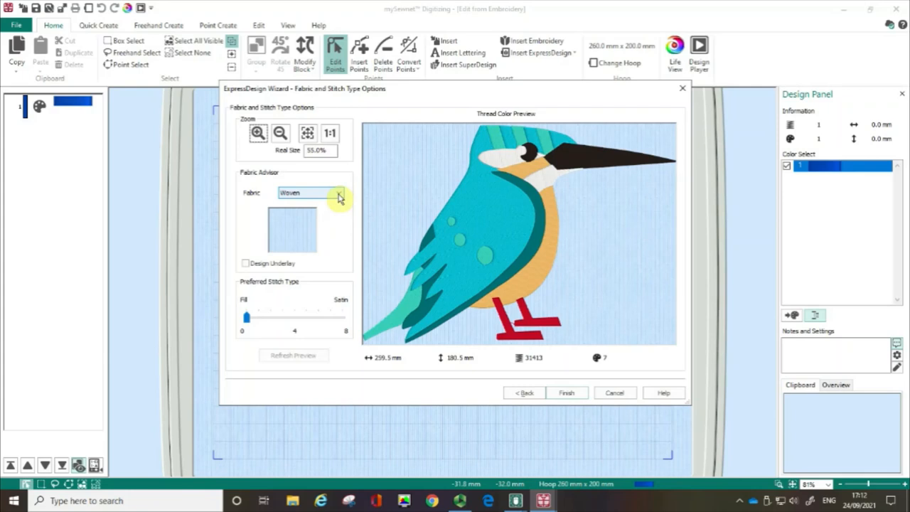
{"action": "left_click", "coordinate": [338, 193]}
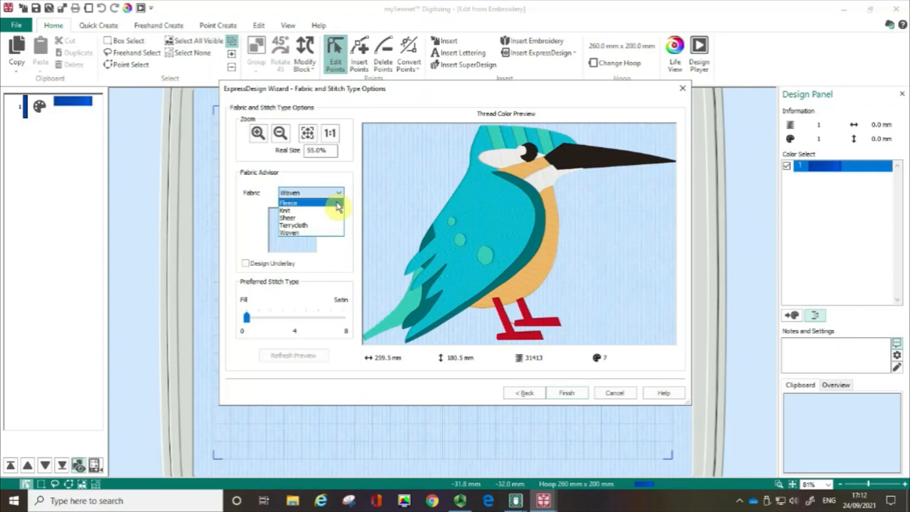
{"action": "mouse_move", "coordinate": [310, 216]}
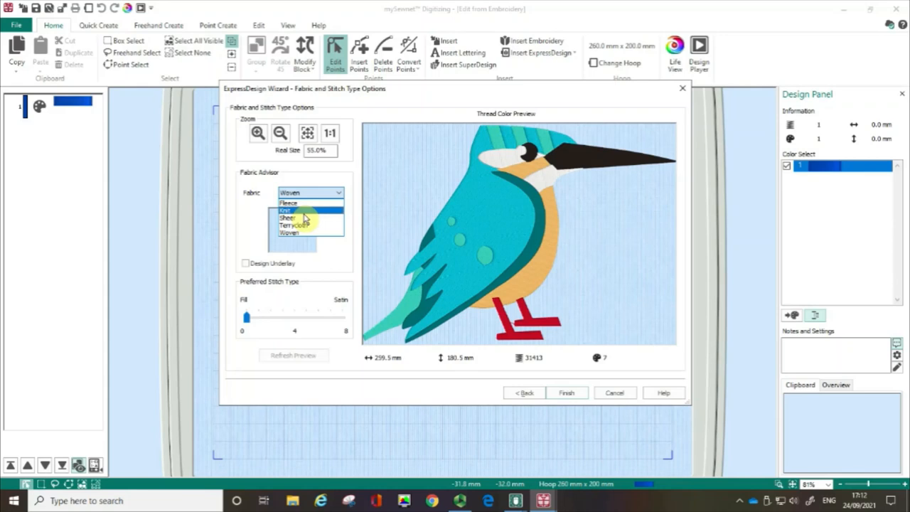
{"action": "mouse_move", "coordinate": [270, 227]}
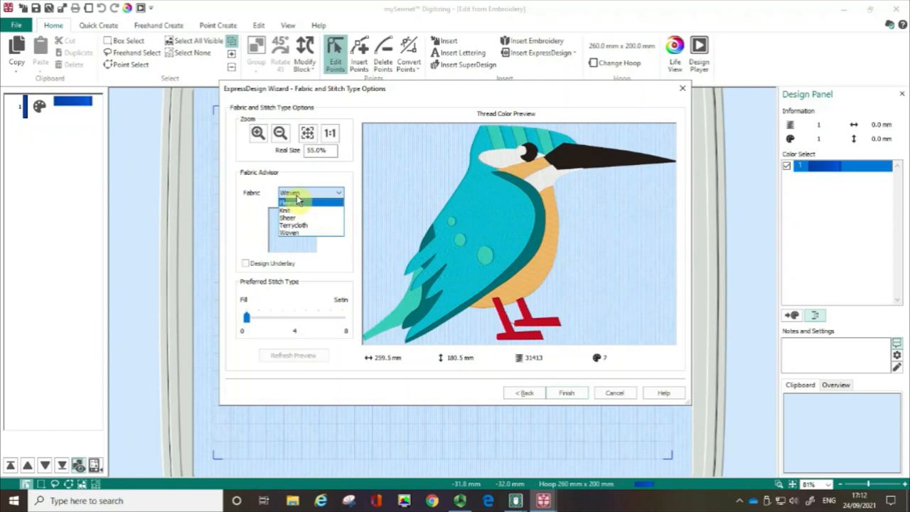
{"action": "left_click", "coordinate": [288, 233]}
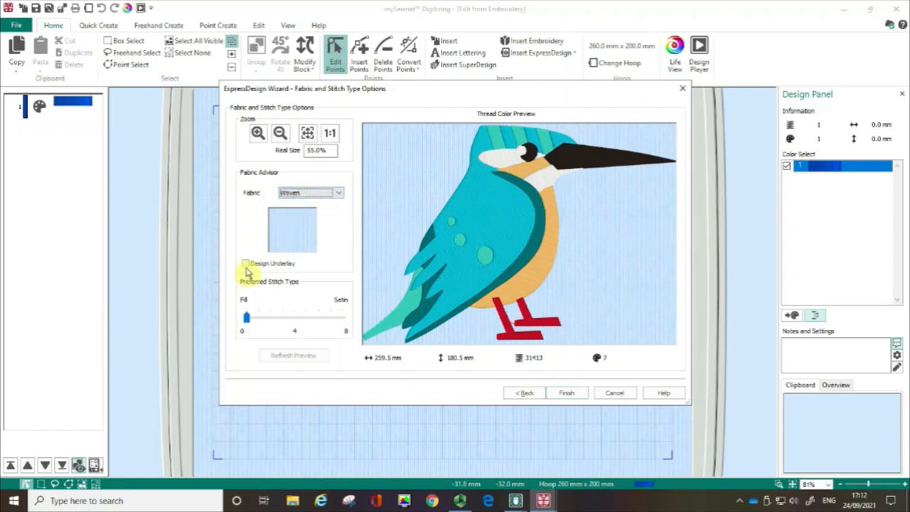
{"action": "mouse_move", "coordinate": [505, 199]}
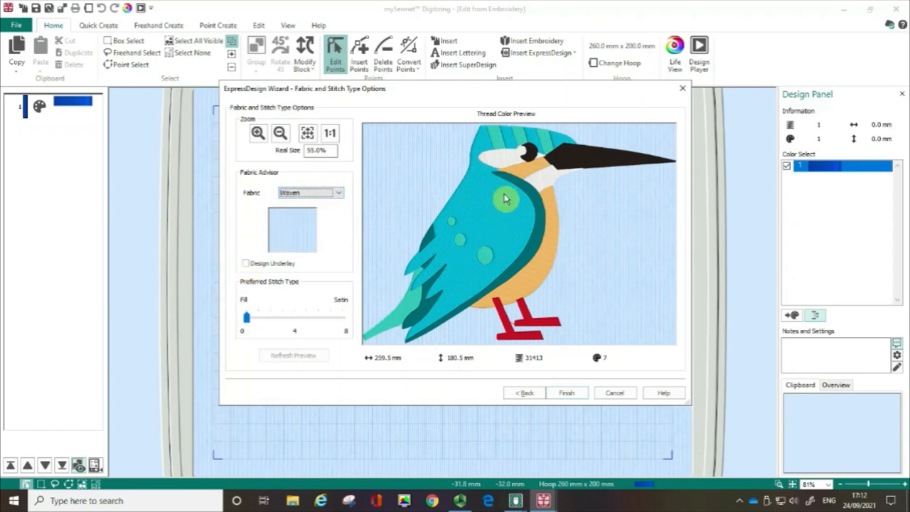
{"action": "mouse_move", "coordinate": [248, 269]}
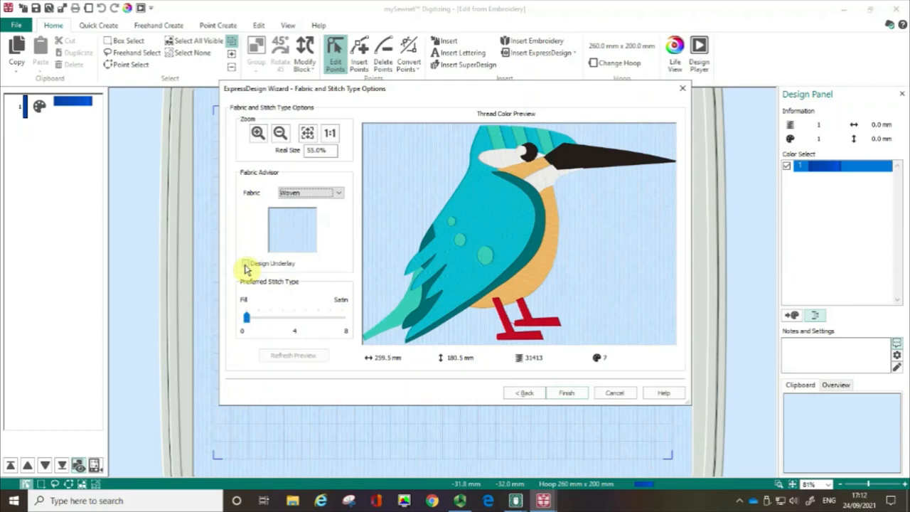
{"action": "left_click", "coordinate": [247, 263]}
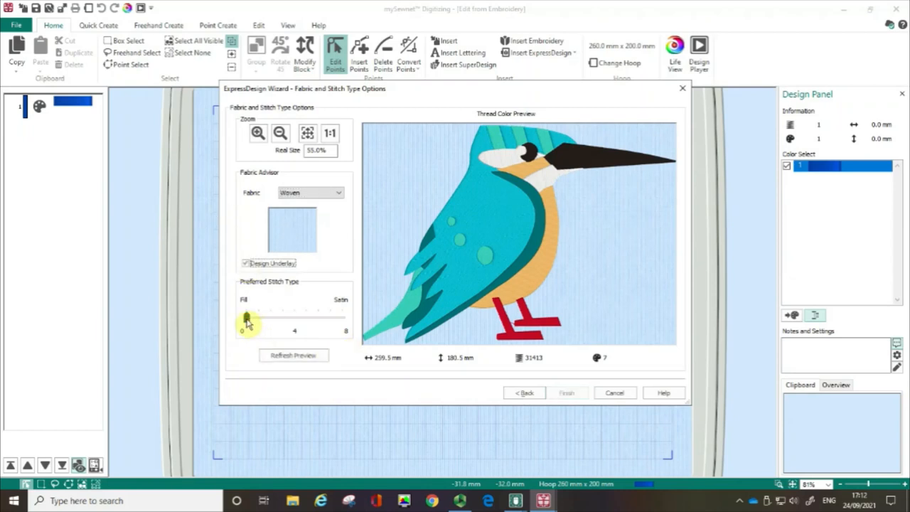
- Shift the preferred stitch type toward Satin and regenerate the thread preview
{"action": "left_click_drag", "start_coordinate": [245, 321], "coordinate": [271, 321]}
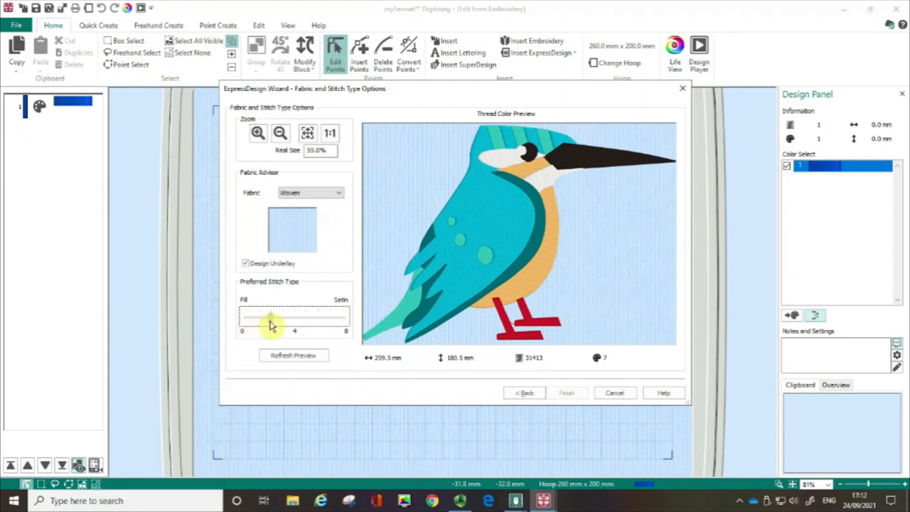
{"action": "left_click_drag", "start_coordinate": [270, 320], "coordinate": [293, 319]}
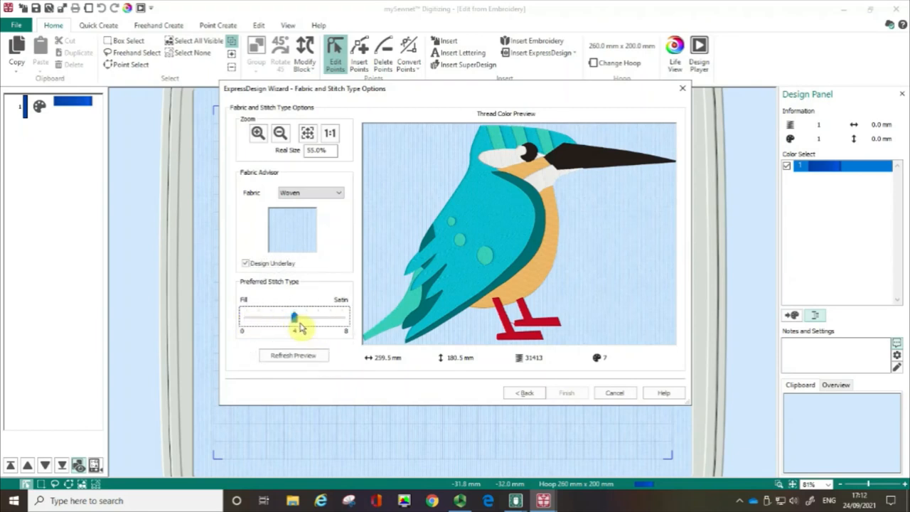
{"action": "left_click_drag", "start_coordinate": [297, 320], "coordinate": [293, 321]}
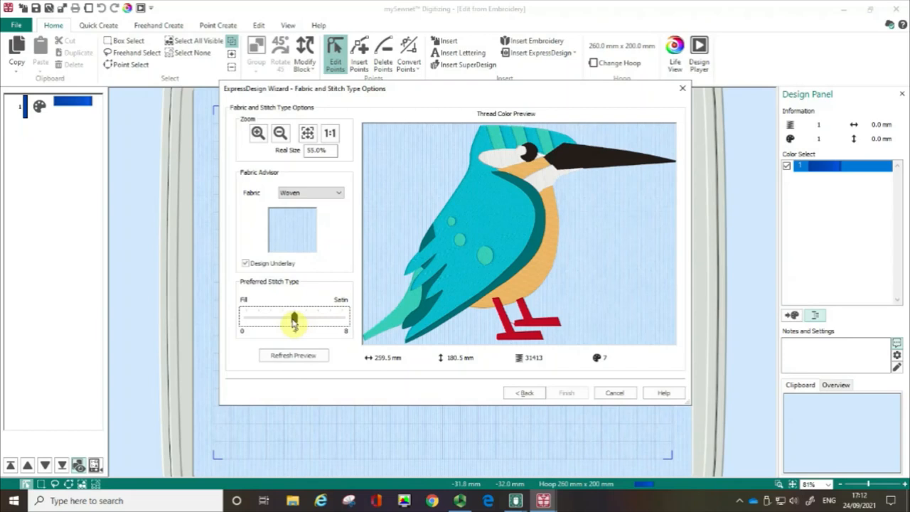
{"action": "left_click_drag", "start_coordinate": [293, 319], "coordinate": [305, 319]}
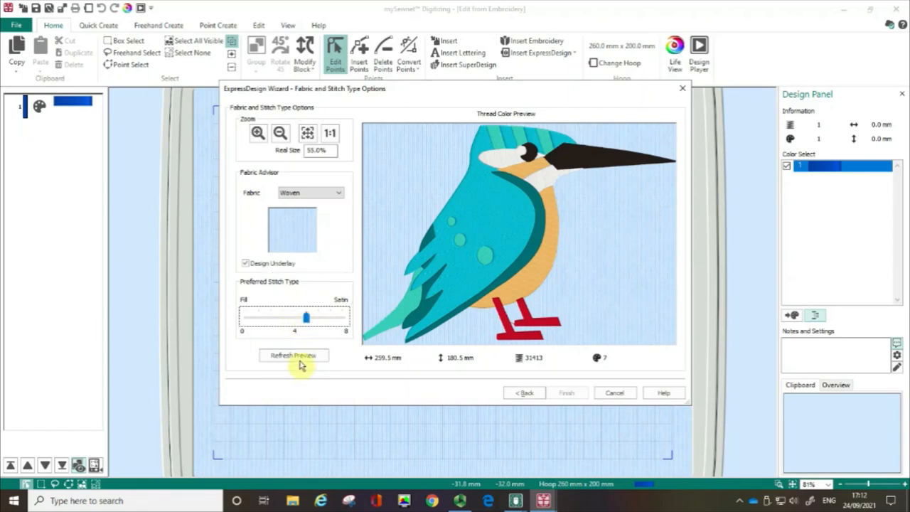
{"action": "left_click", "coordinate": [293, 356]}
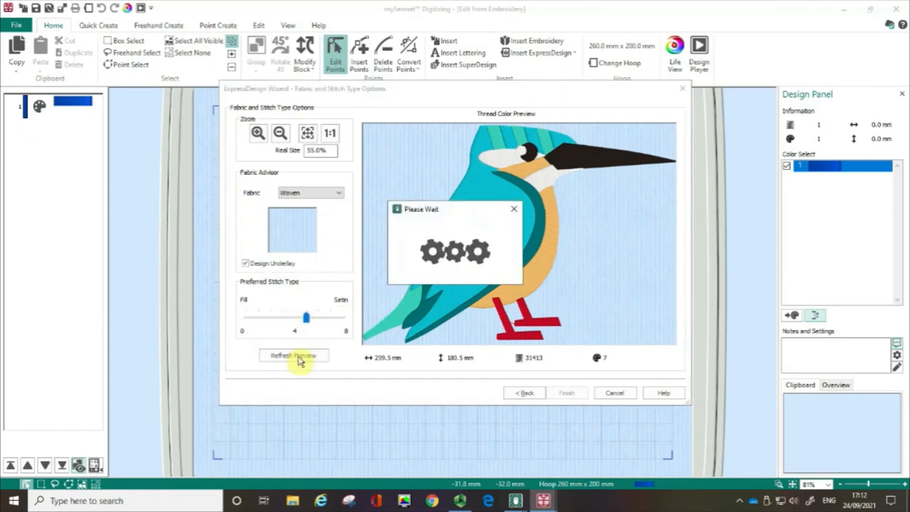
{"action": "left_click", "coordinate": [293, 356]}
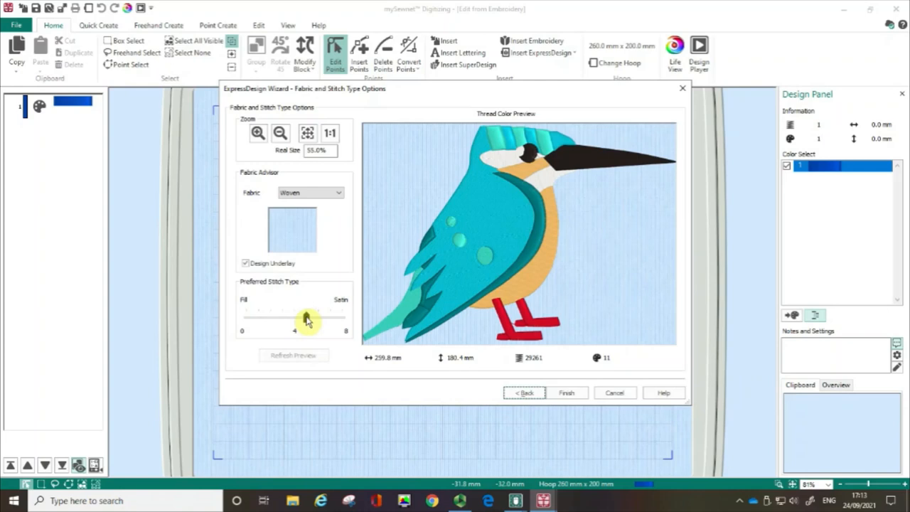
- Return the stitch preference fully to Fill, refresh the preview and finish the wizard
{"action": "left_click_drag", "start_coordinate": [306, 318], "coordinate": [245, 318]}
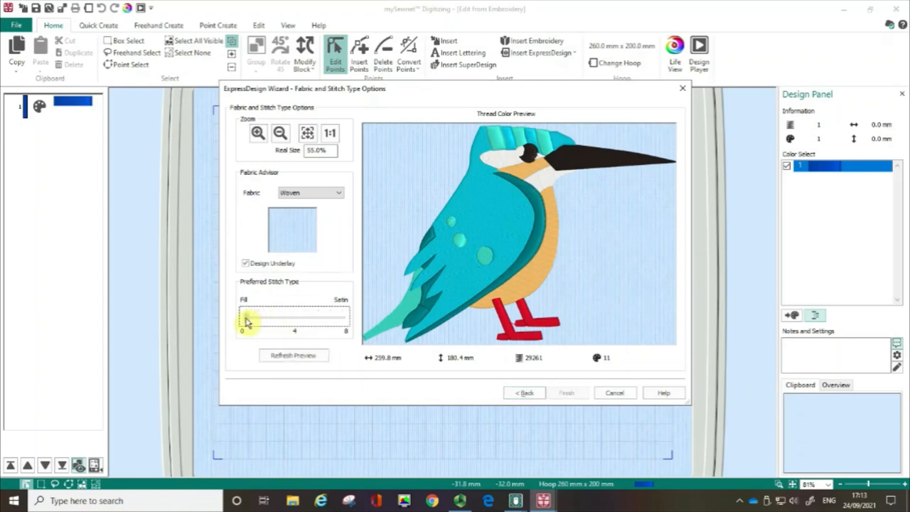
{"action": "left_click", "coordinate": [293, 356]}
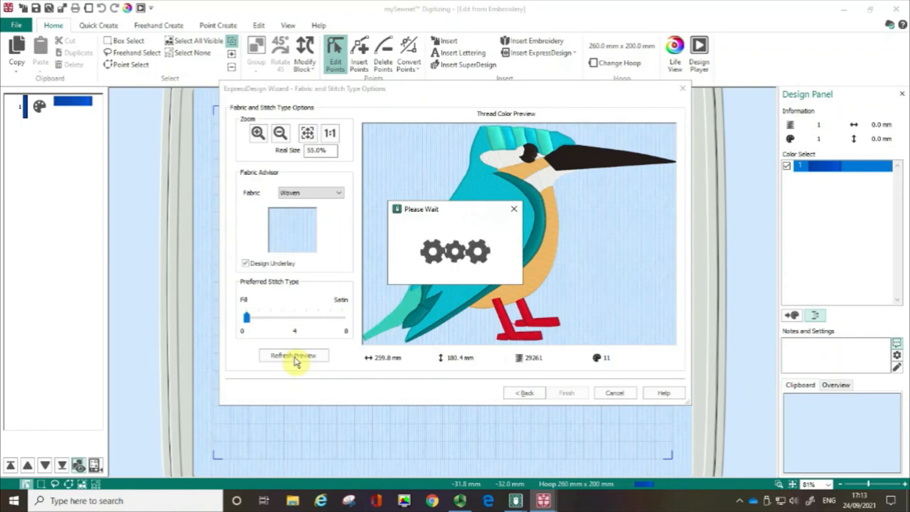
{"action": "left_click", "coordinate": [293, 355]}
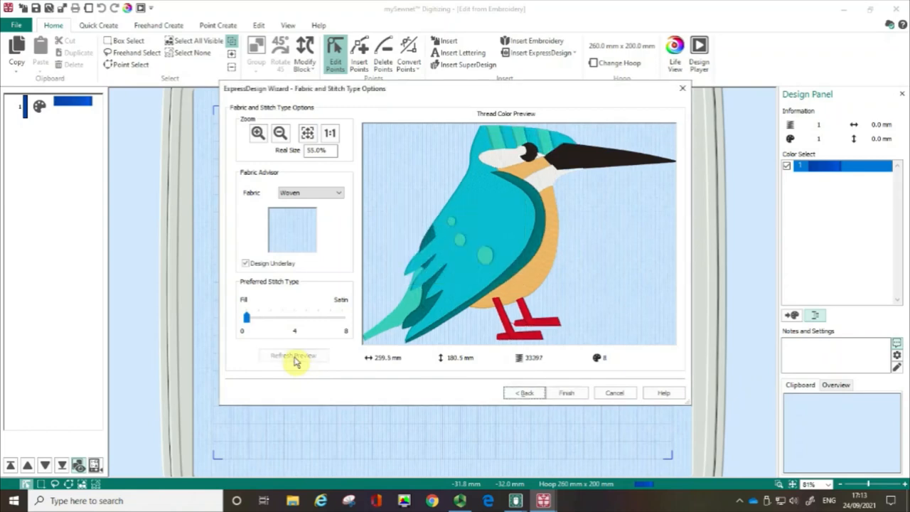
{"action": "mouse_move", "coordinate": [480, 410]}
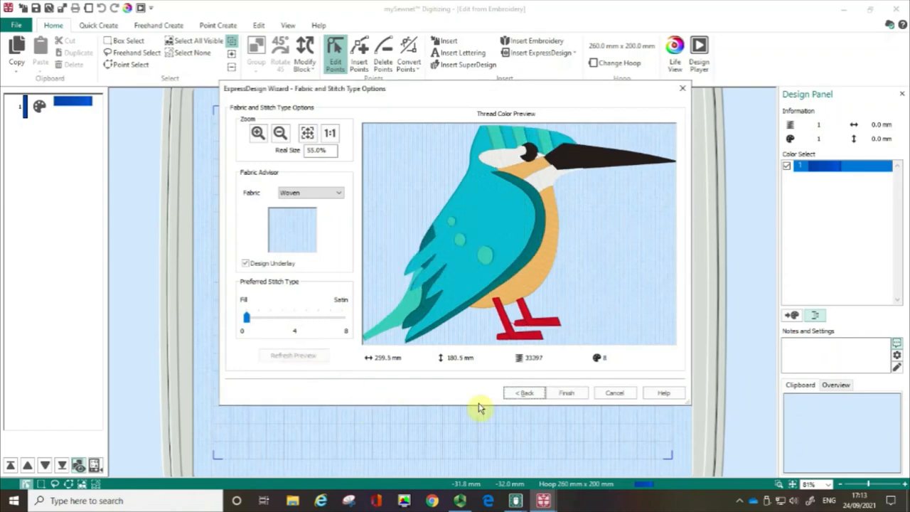
{"action": "mouse_move", "coordinate": [566, 393]}
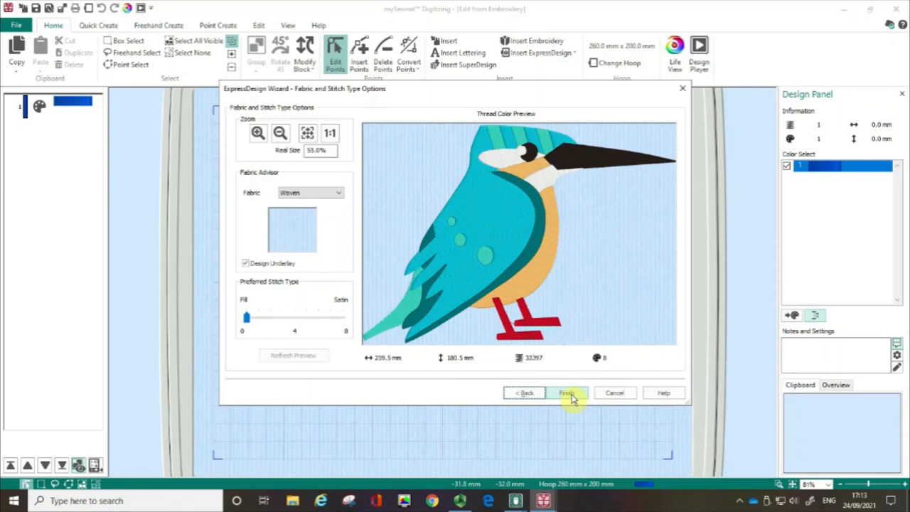
{"action": "left_click", "coordinate": [566, 392]}
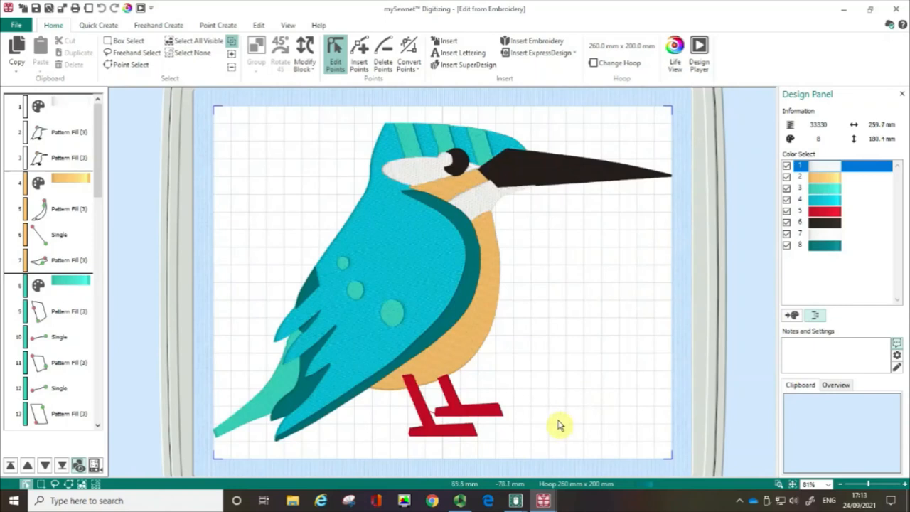
{"action": "mouse_move", "coordinate": [811, 12]}
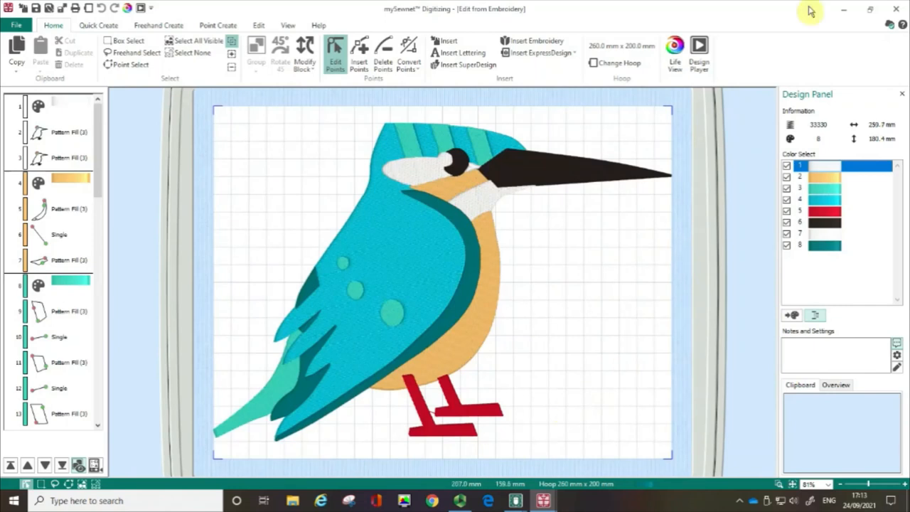
{"action": "mouse_move", "coordinate": [890, 29]}
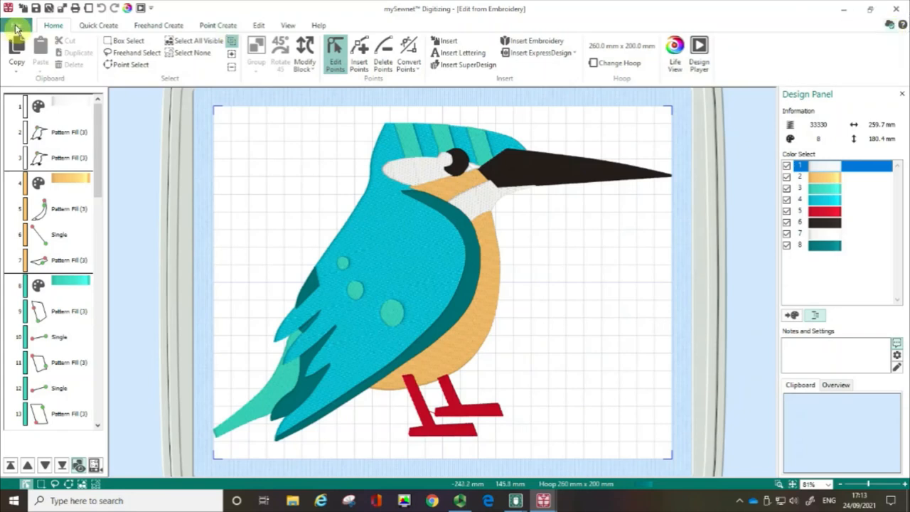
- Go to the file options page with recent documents after the design is created
{"action": "left_click", "coordinate": [17, 27]}
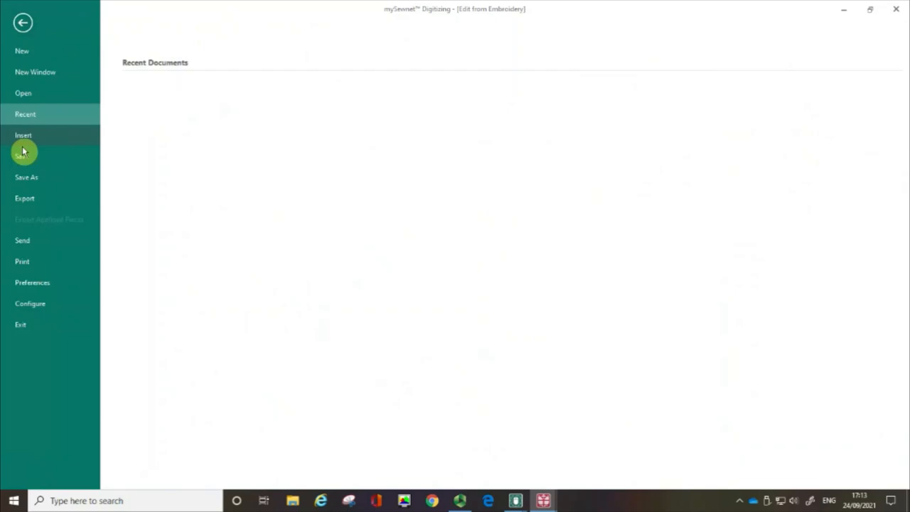
{"action": "mouse_move", "coordinate": [26, 198]}
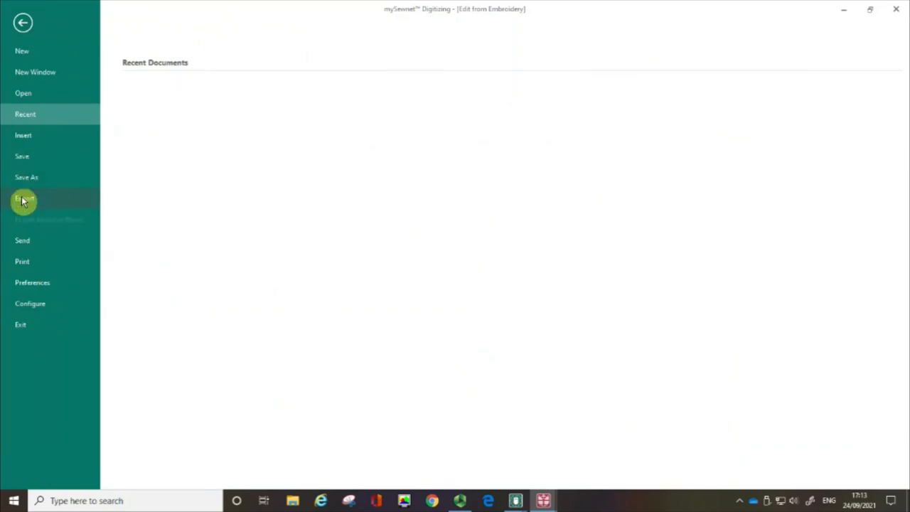
{"action": "mouse_move", "coordinate": [23, 199]}
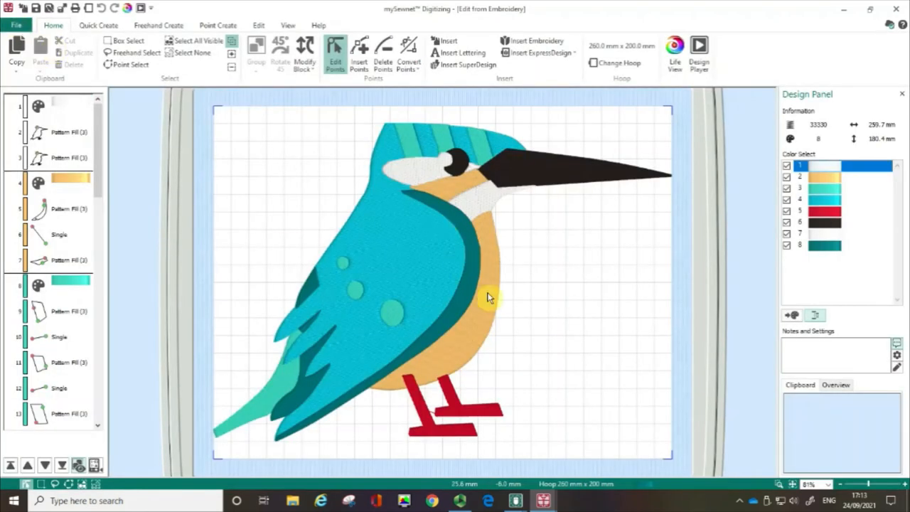
{"action": "mouse_move", "coordinate": [529, 321]}
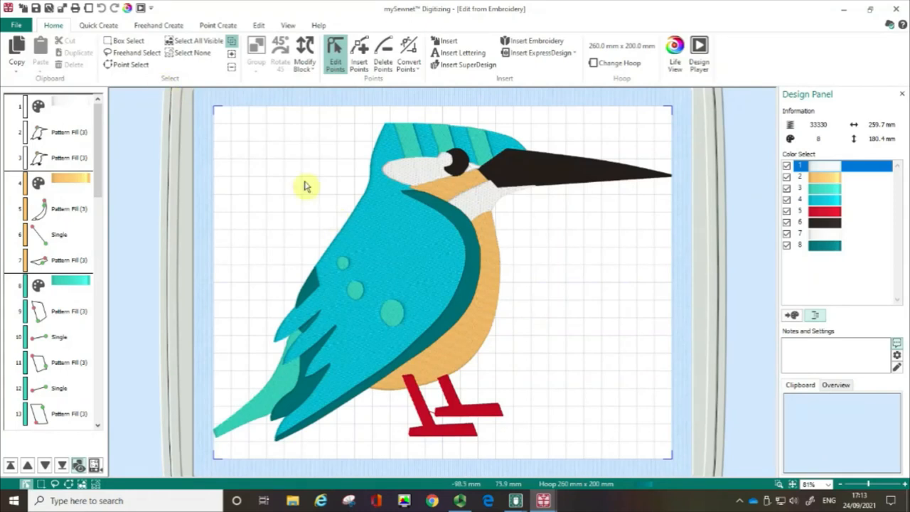
{"action": "mouse_move", "coordinate": [249, 145]}
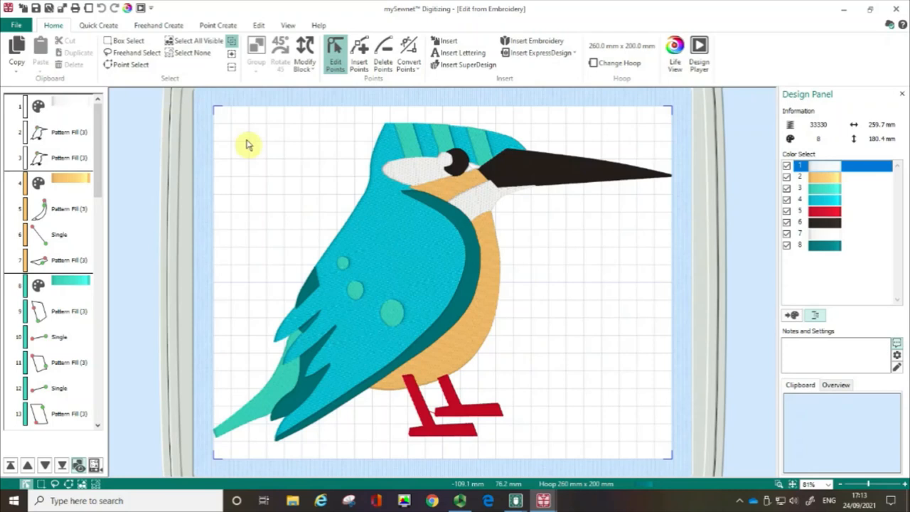
{"action": "mouse_move", "coordinate": [128, 8]}
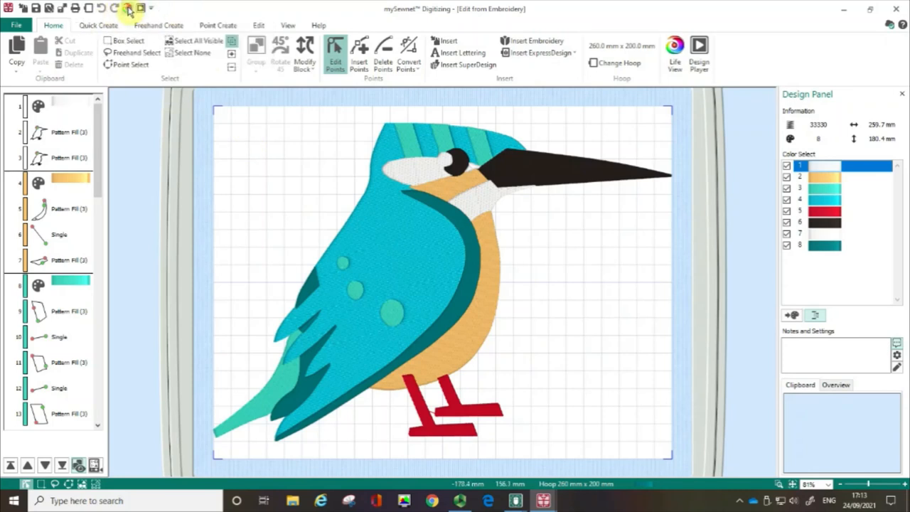
- Preview the kingfisher embroidery as realistic stitched fabric in Life View
{"action": "left_click", "coordinate": [674, 48]}
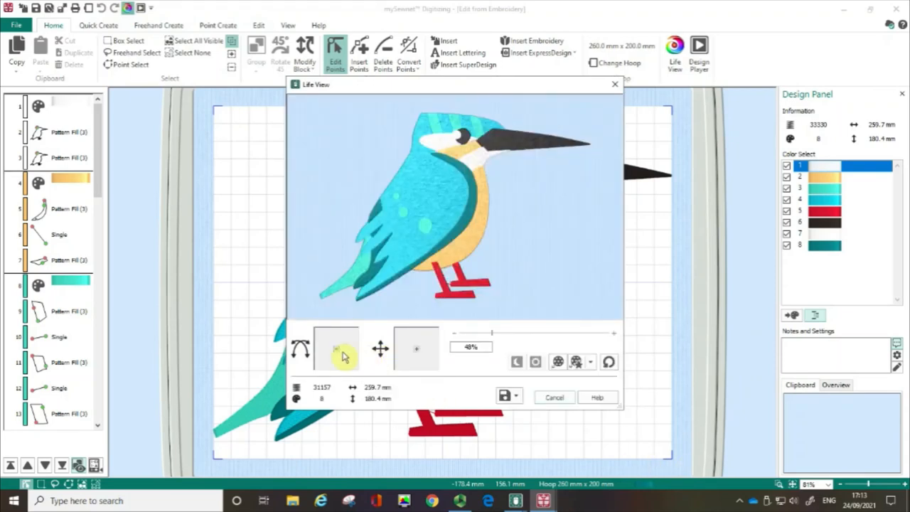